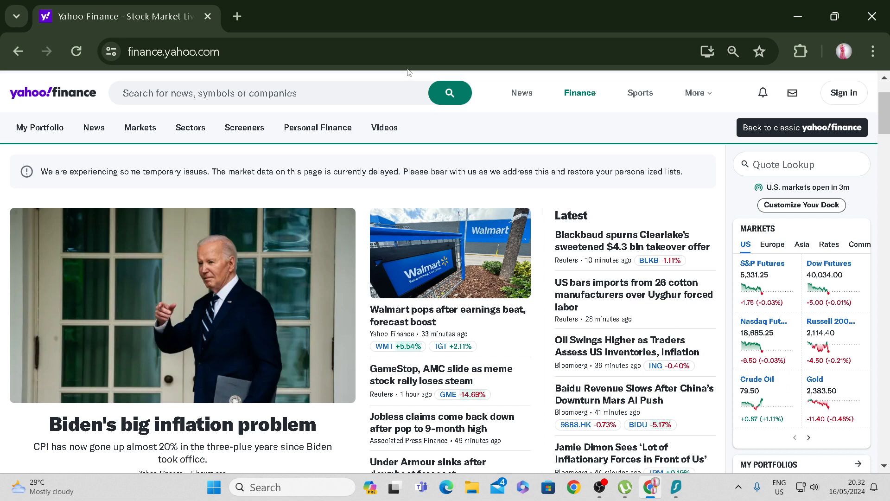
{"action": "mouse_move", "coordinate": [373, 88]}
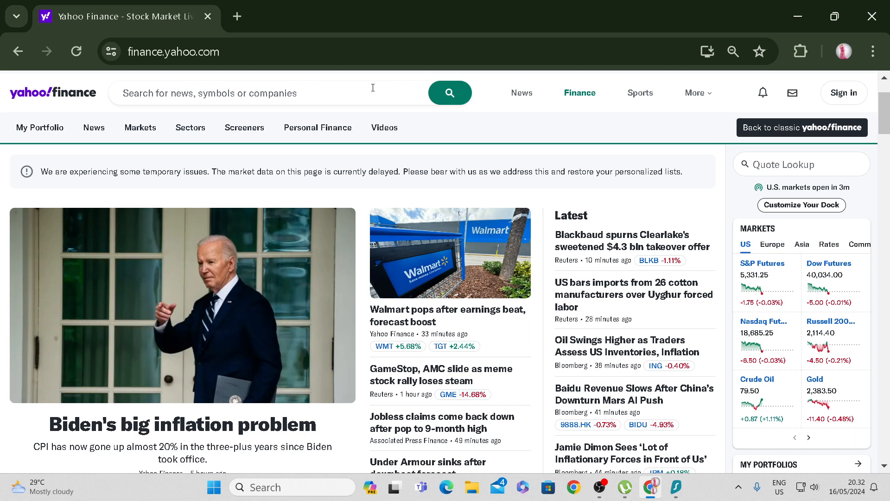
{"action": "mouse_move", "coordinate": [366, 124]}
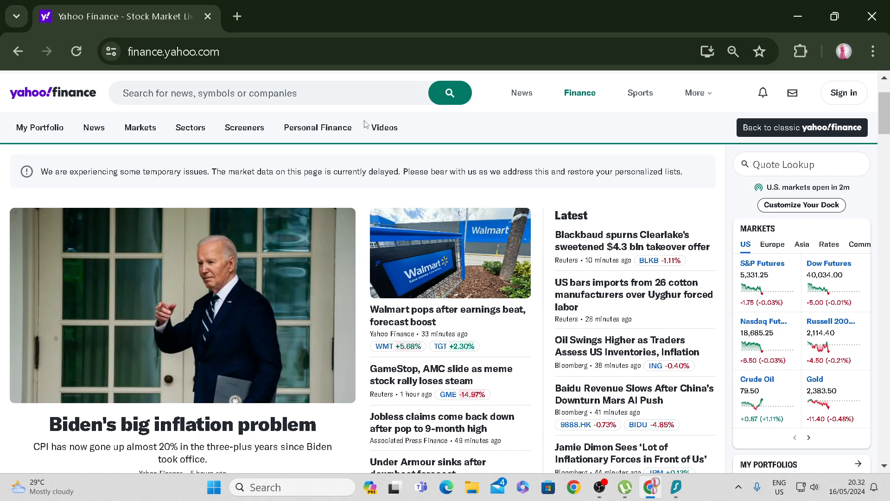
Search the JD ticker and land on the JD.com, Inc. quote page.
{"action": "type", "text": "j"}
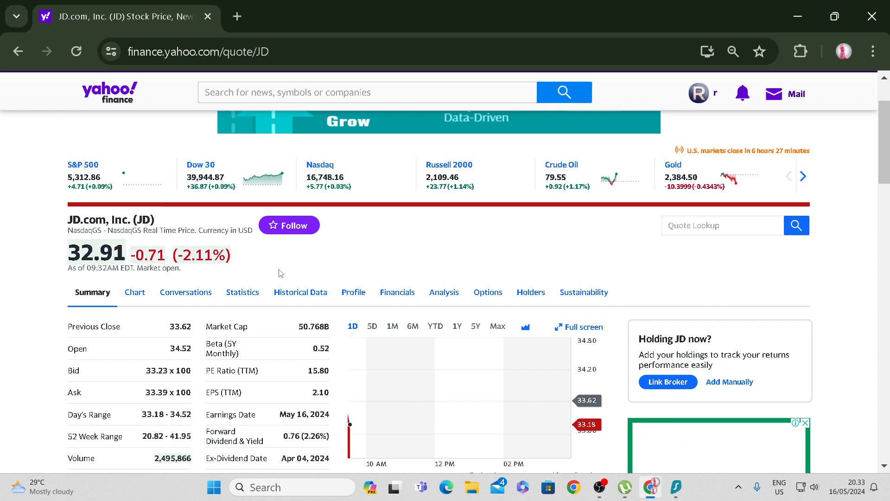
{"action": "mouse_move", "coordinate": [458, 252]}
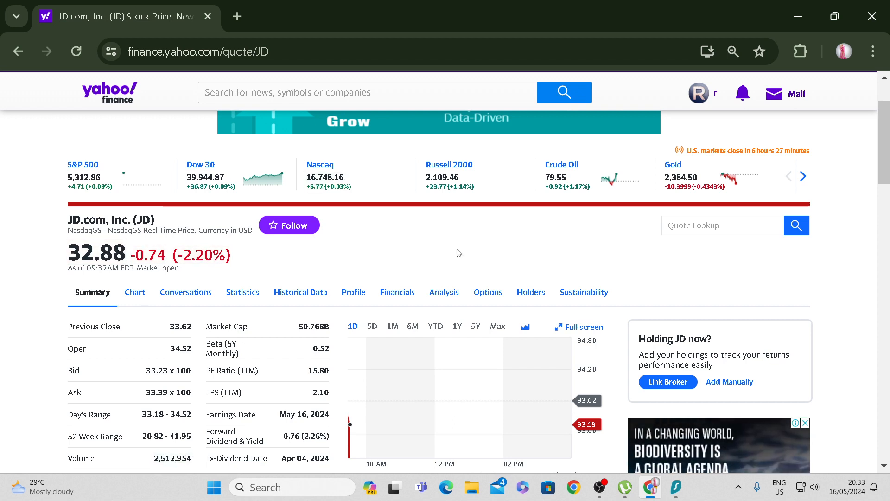
Show JD's options chain for the December 20, 2024 expiration and review its calls and puts.
{"action": "left_click", "coordinate": [488, 293]}
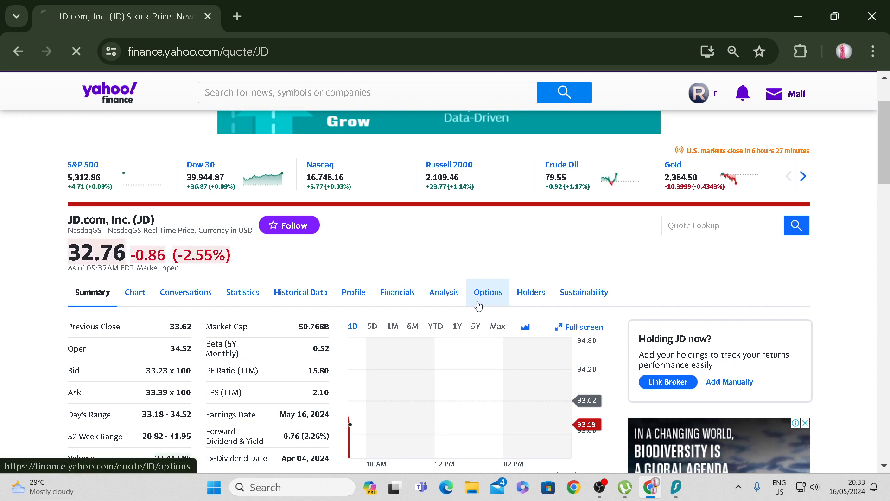
{"action": "left_click", "coordinate": [487, 292]}
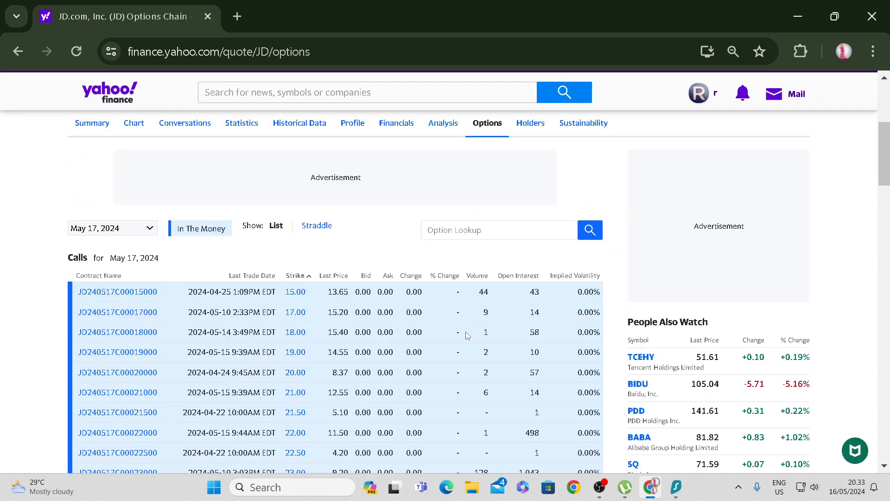
{"action": "scroll", "scroll_direction": "down", "scroll_amount": 3}
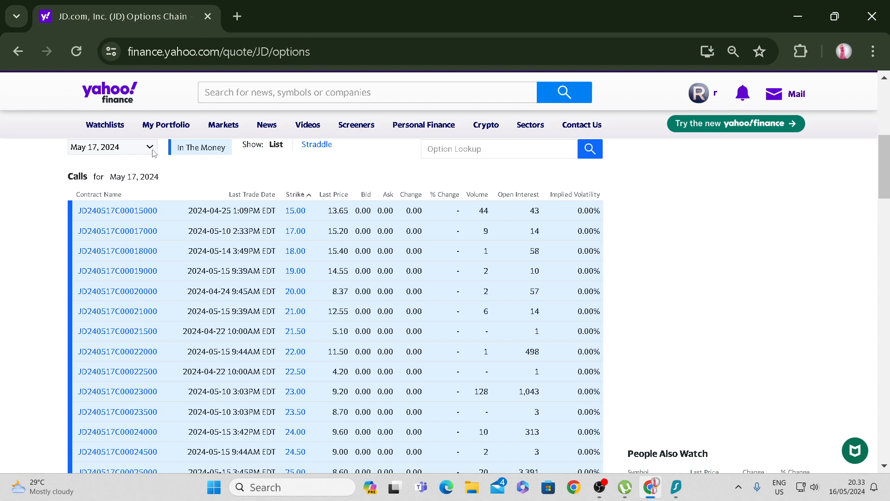
{"action": "left_click", "coordinate": [112, 147]}
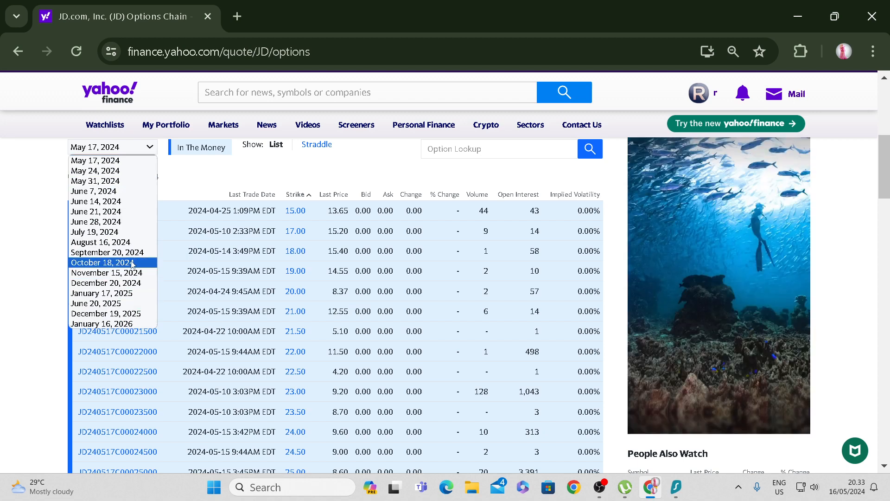
{"action": "left_click", "coordinate": [105, 283]}
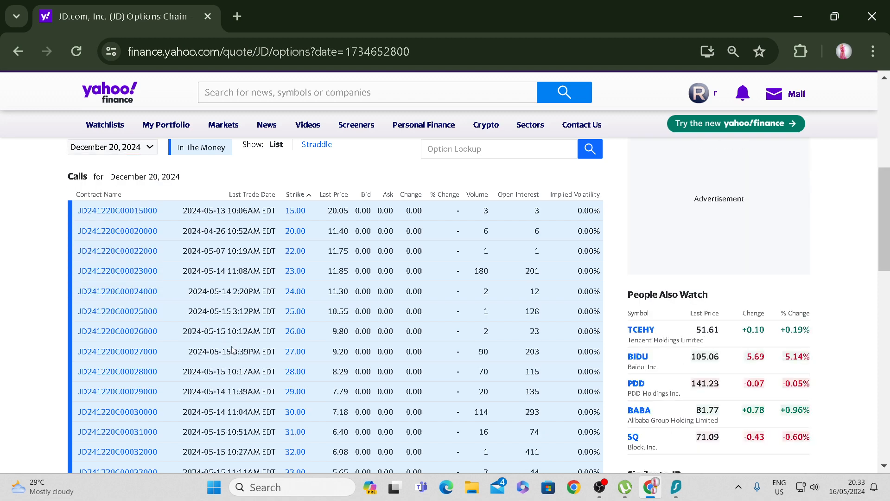
{"action": "scroll", "scroll_direction": "down", "scroll_amount": 3}
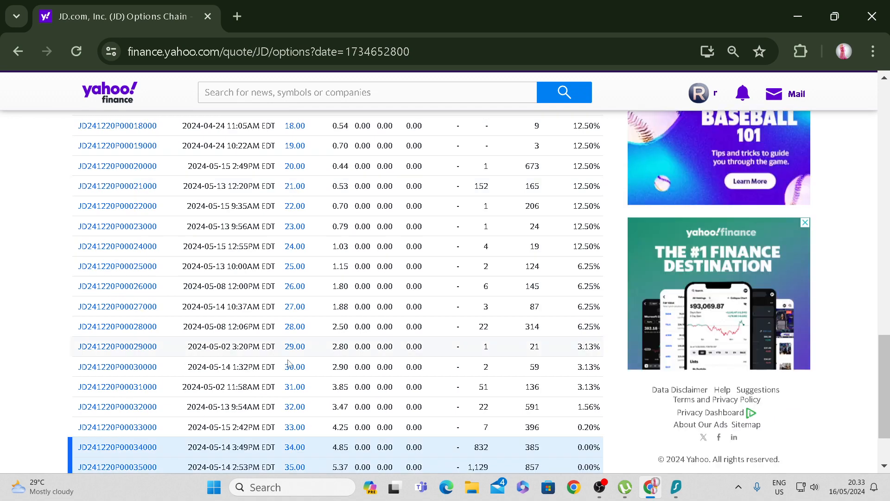
{"action": "mouse_move", "coordinate": [339, 366]}
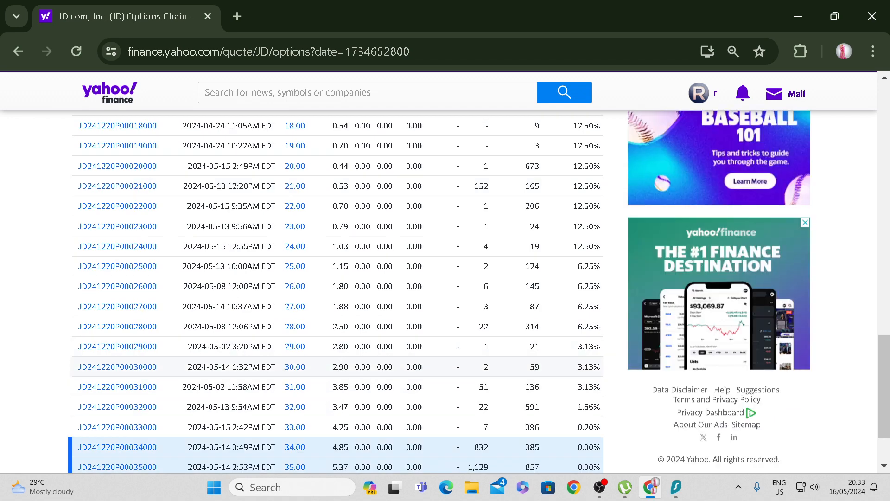
{"action": "mouse_move", "coordinate": [351, 371]}
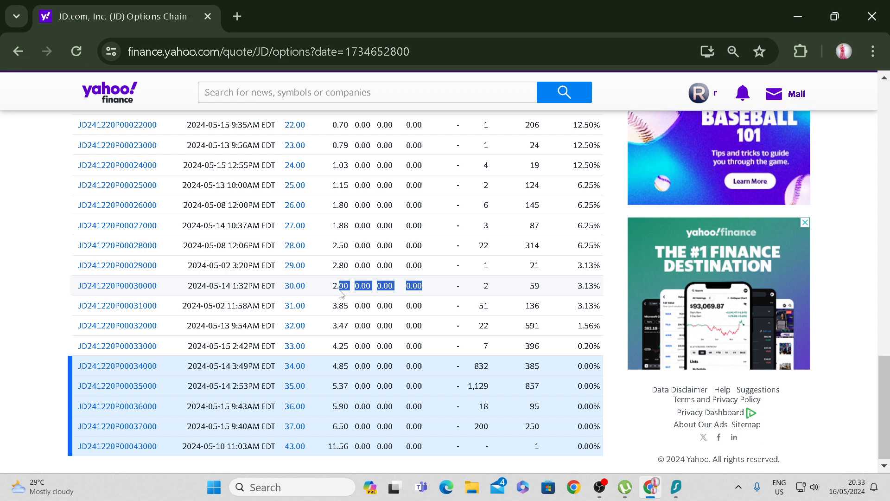
{"action": "mouse_move", "coordinate": [338, 288]}
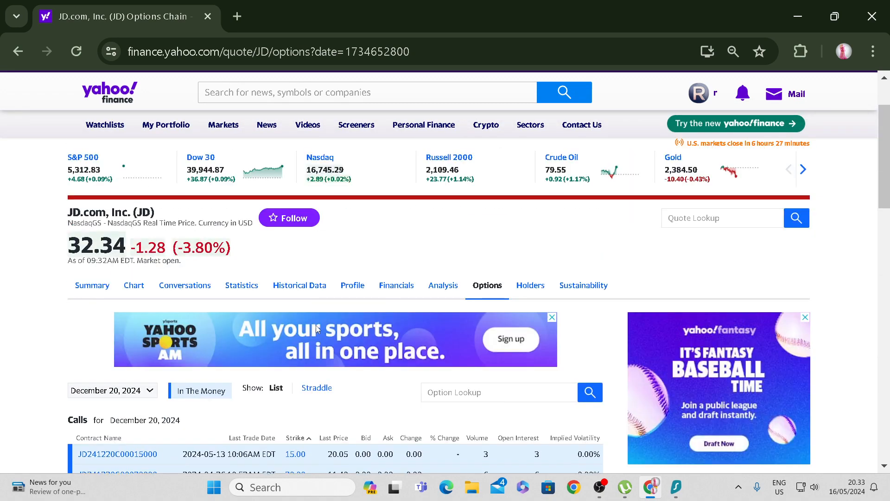
Scroll through the December 20, 2024 JD options tables to review the contracts.
{"action": "scroll", "scroll_direction": "down", "scroll_amount": 3}
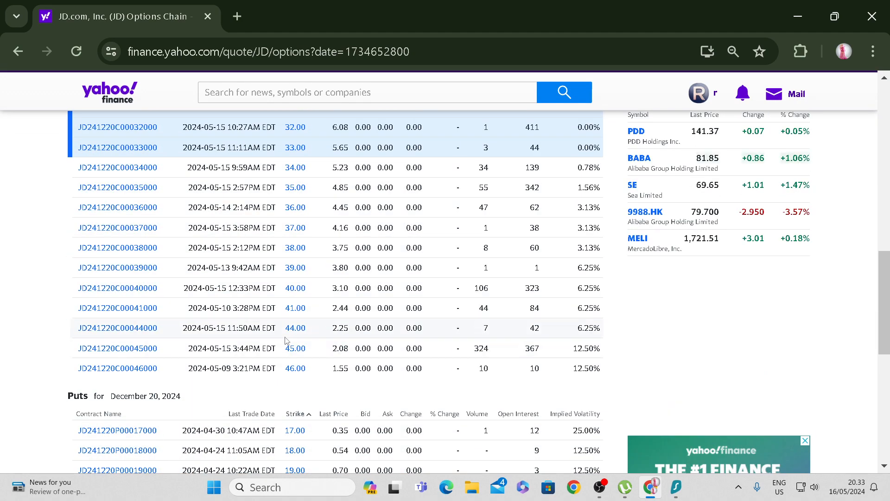
{"action": "scroll", "scroll_direction": "down", "scroll_amount": 3}
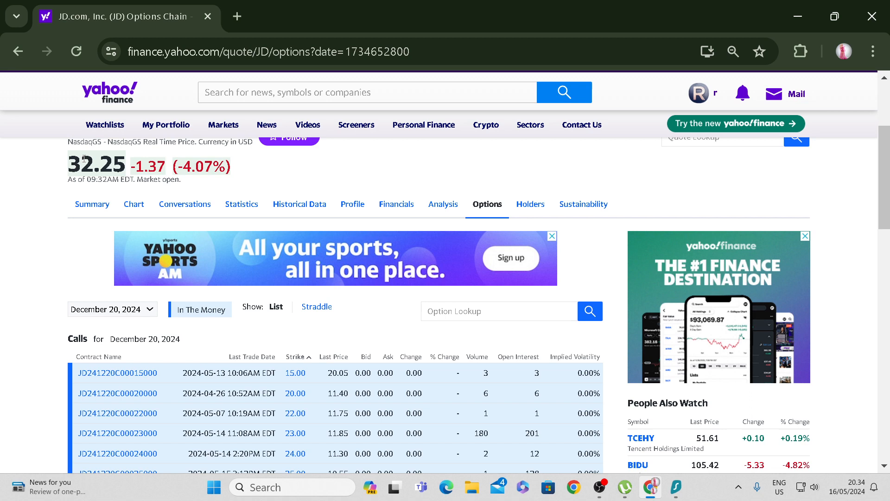
{"action": "mouse_move", "coordinate": [609, 230]}
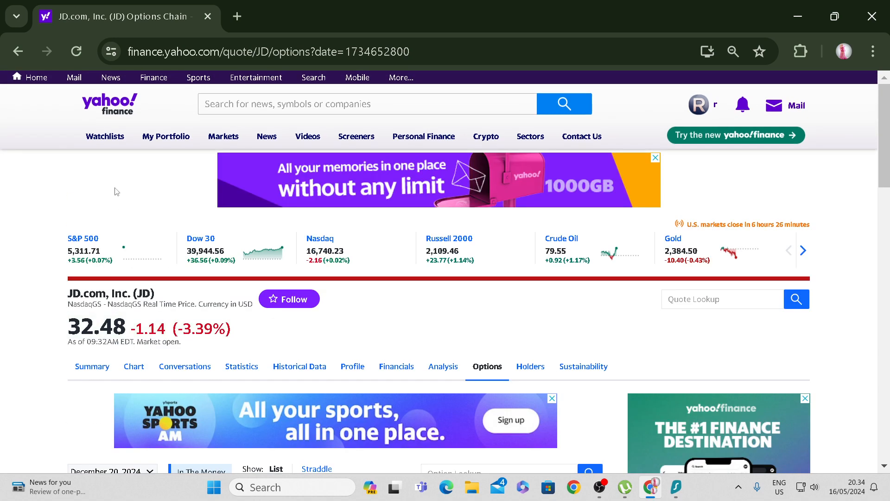
{"action": "mouse_move", "coordinate": [103, 117]}
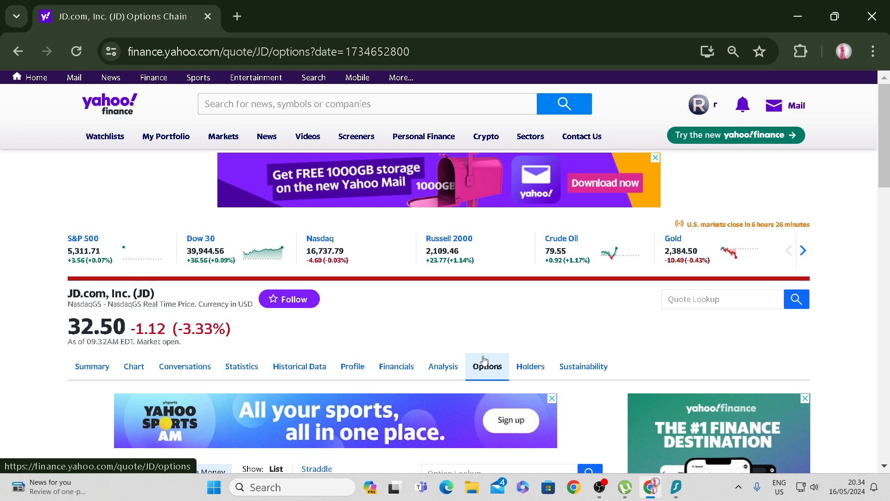
{"action": "scroll", "scroll_direction": "down", "scroll_amount": 3}
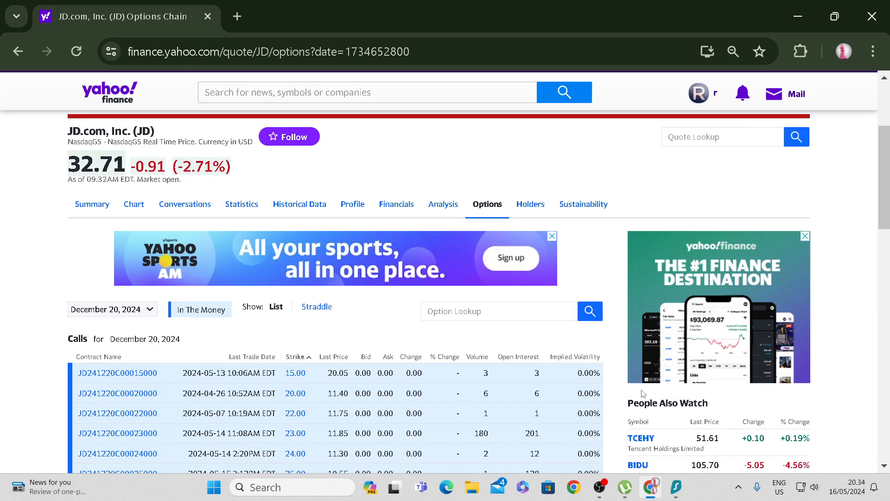
{"action": "scroll", "scroll_direction": "down", "scroll_amount": 3}
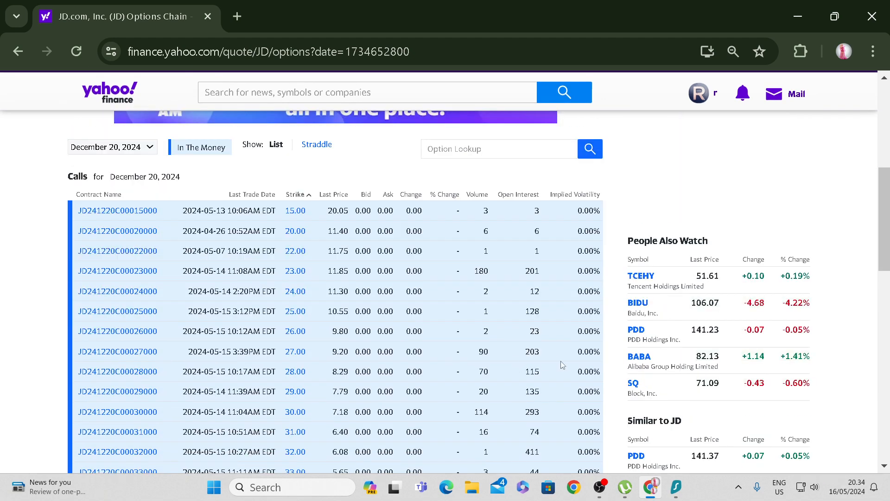
{"action": "scroll", "scroll_direction": "up", "scroll_amount": 3}
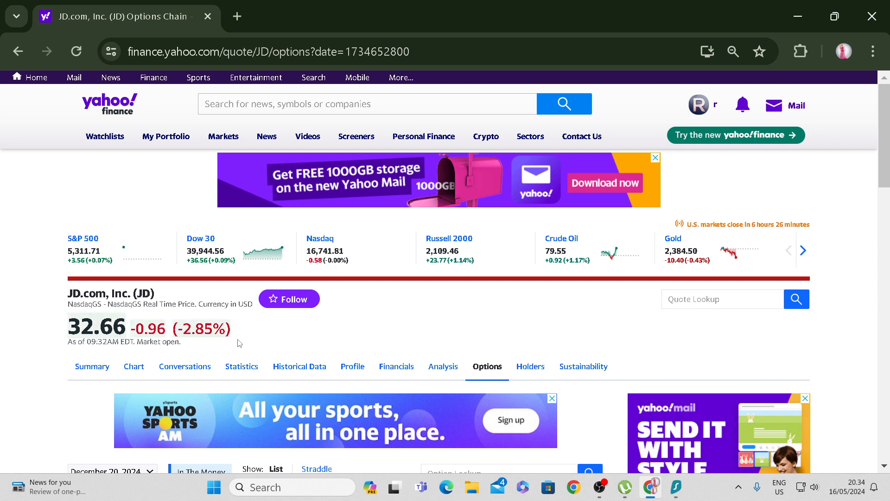
{"action": "mouse_move", "coordinate": [356, 459]}
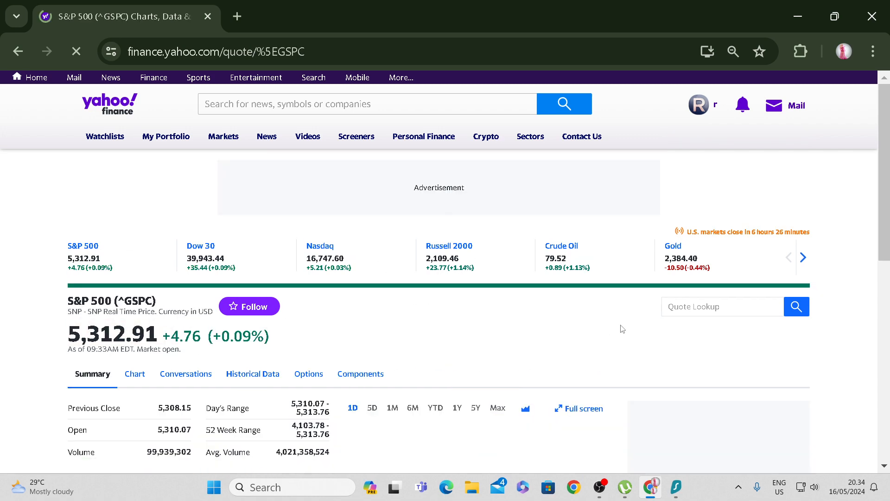
Expand the S&P 500 summary chart into the full interactive chart view.
{"action": "left_click", "coordinate": [134, 374]}
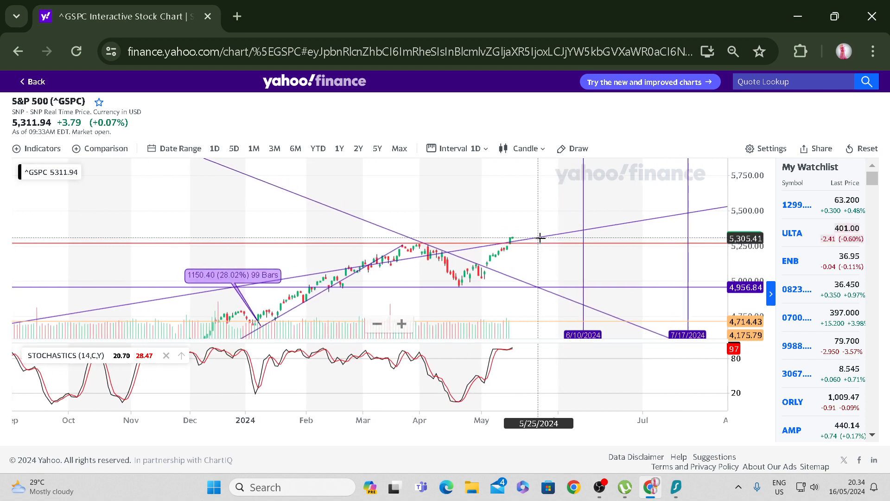
{"action": "mouse_move", "coordinate": [541, 238]}
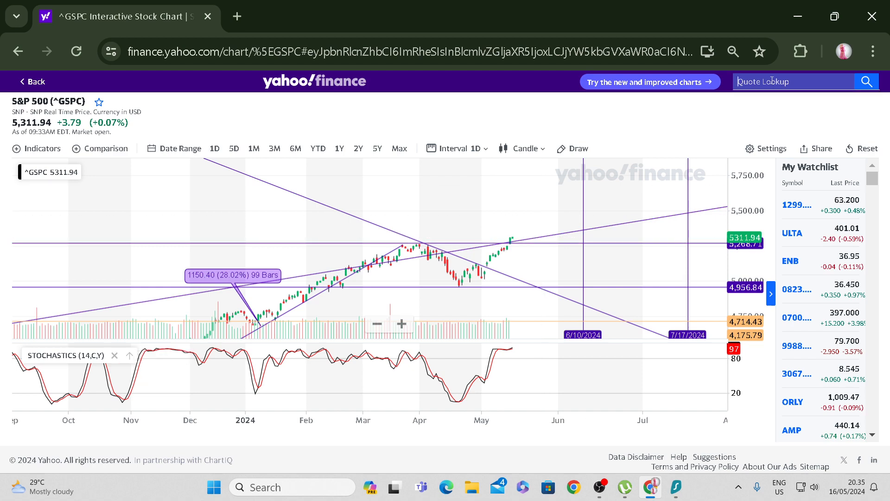
Load the ^TNX 10-year yield chart, circle its latest dip and draw a channel trendline.
{"action": "type", "text": "tnx"}
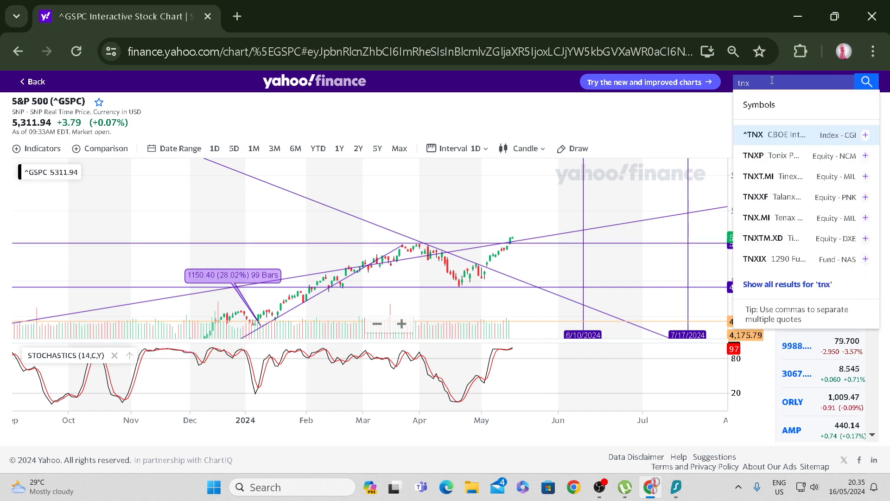
{"action": "left_click", "coordinate": [753, 135]}
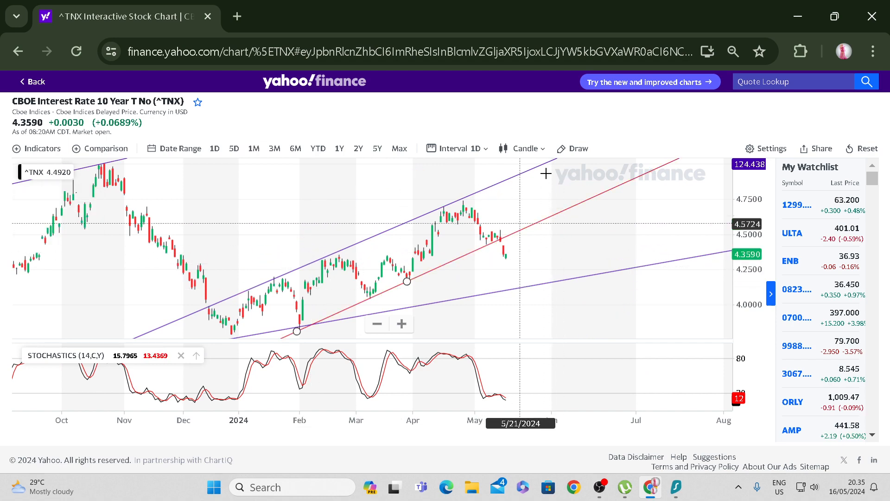
{"action": "left_click", "coordinate": [579, 148]}
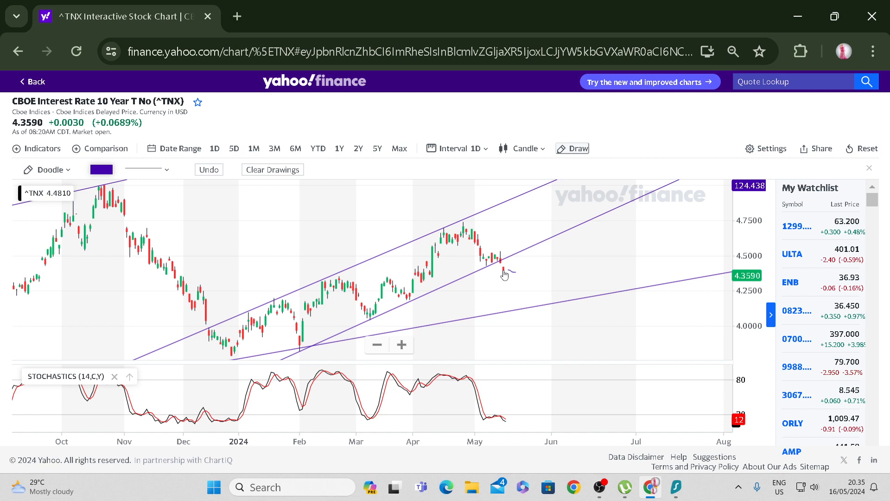
{"action": "left_click_drag", "start_coordinate": [500, 269], "coordinate": [522, 283]}
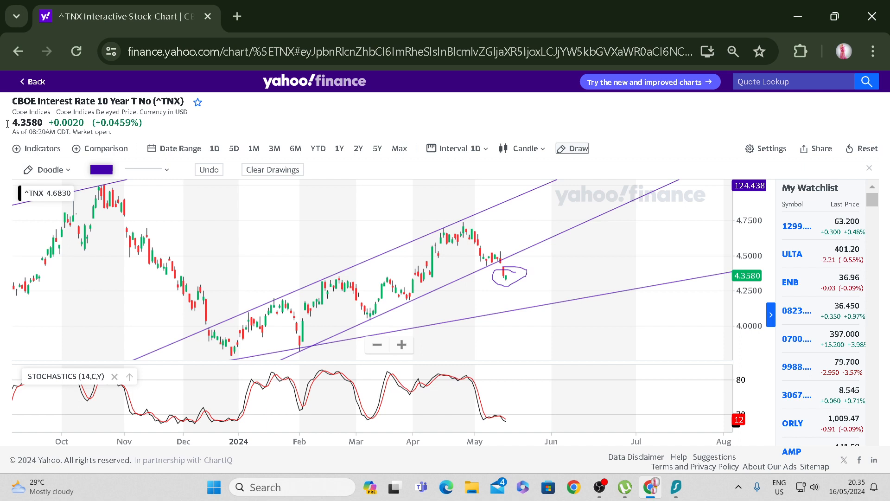
{"action": "left_click_drag", "start_coordinate": [11, 100], "coordinate": [165, 128]}
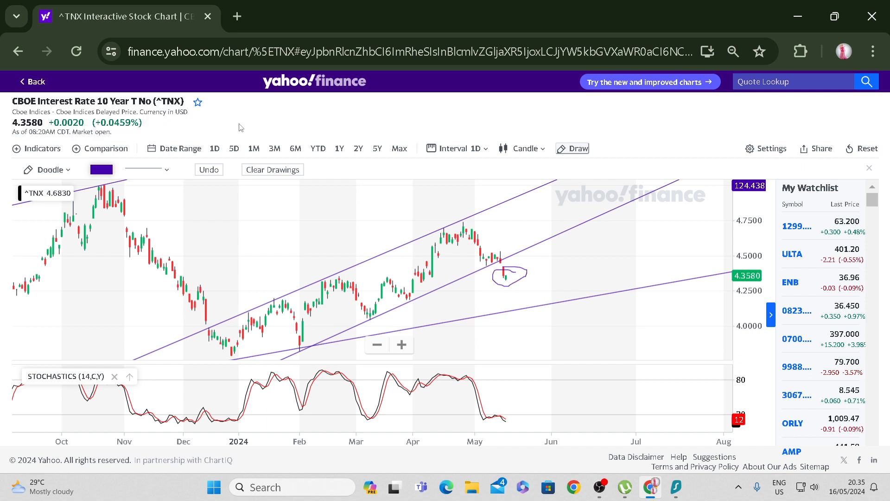
{"action": "mouse_move", "coordinate": [346, 129]}
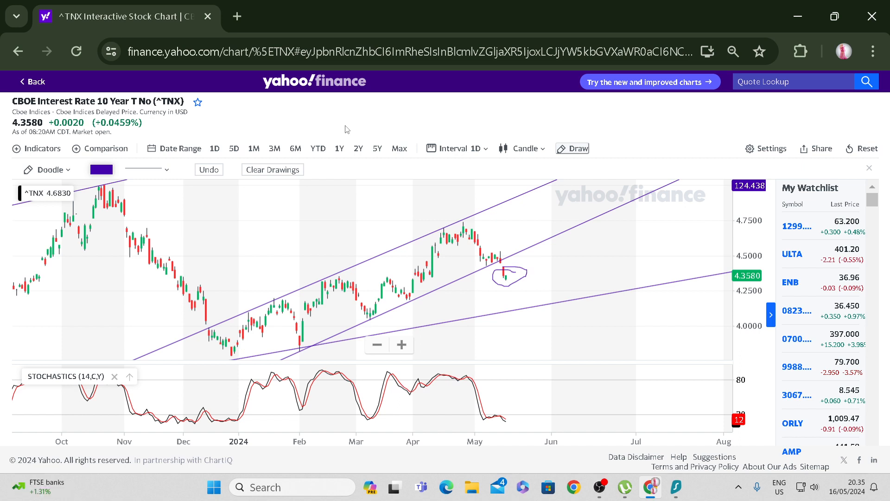
{"action": "mouse_move", "coordinate": [306, 91]}
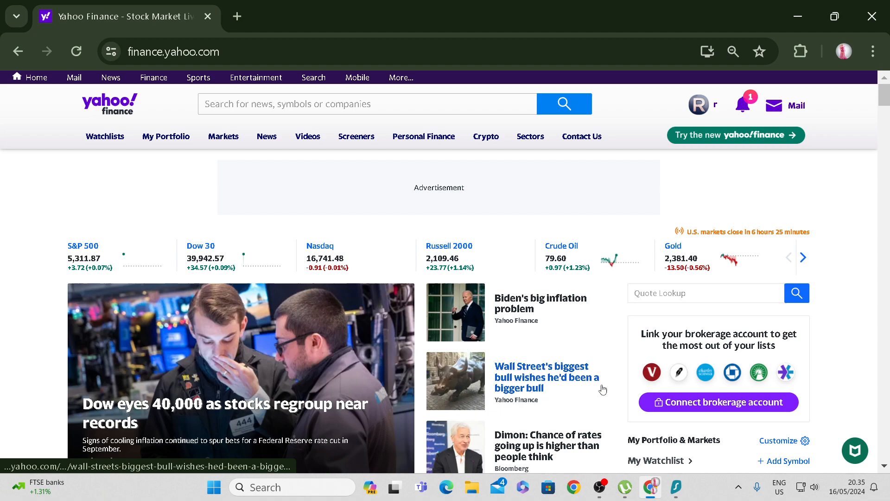
Scroll through the Yahoo Finance homepage news feed, then start a blank new browser tab.
{"action": "scroll", "scroll_direction": "down", "scroll_amount": 3}
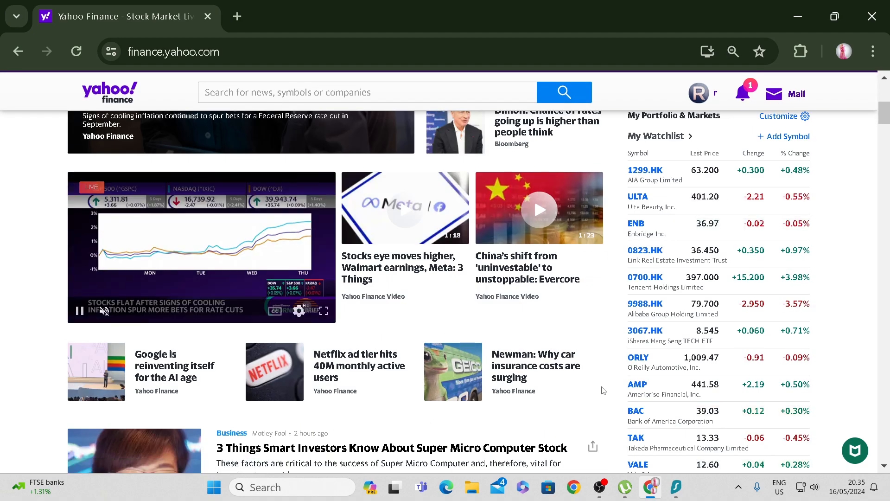
{"action": "scroll", "scroll_direction": "down", "scroll_amount": 3}
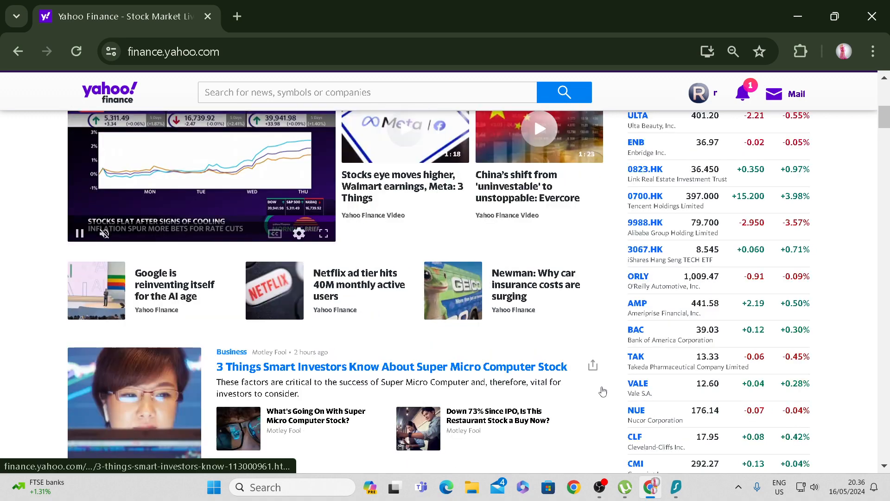
{"action": "scroll", "scroll_direction": "down", "scroll_amount": 3}
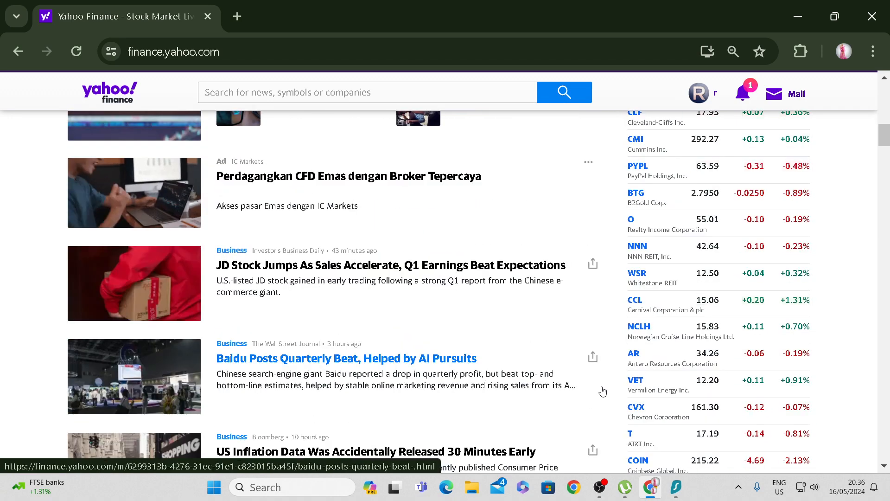
{"action": "scroll", "scroll_direction": "down", "scroll_amount": 3}
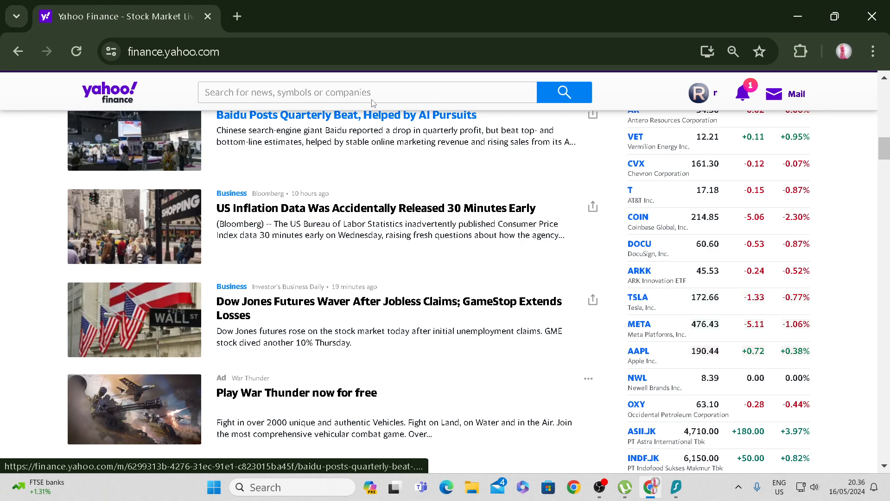
{"action": "left_click", "coordinate": [236, 17]}
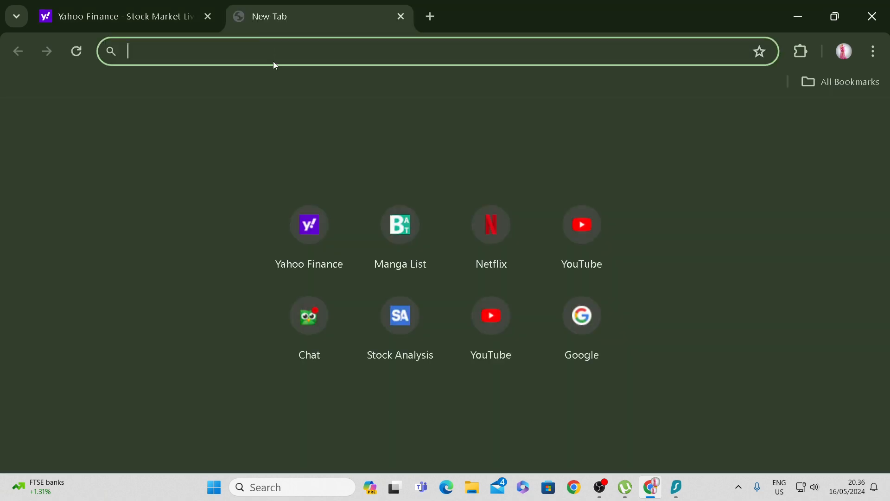
Navigate to JD.com's Investor Home page via the 'jd' address-bar suggestion.
{"action": "type", "text": "jd investor"}
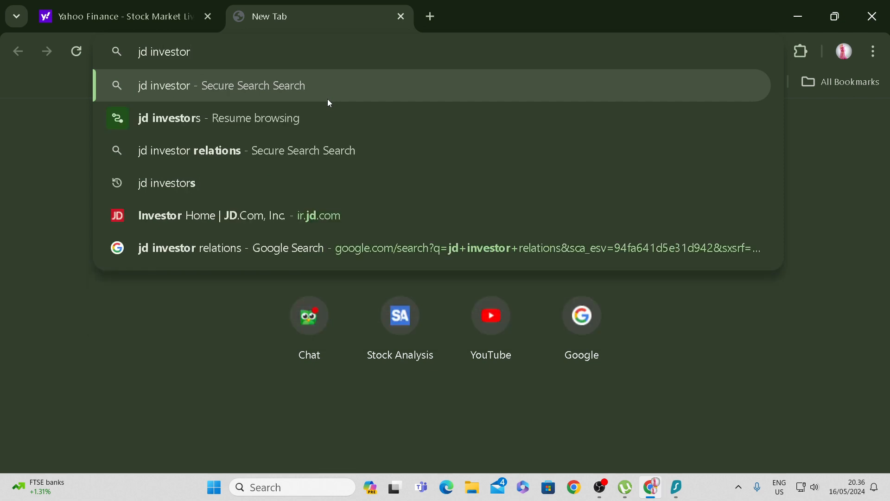
{"action": "left_click", "coordinate": [233, 216]}
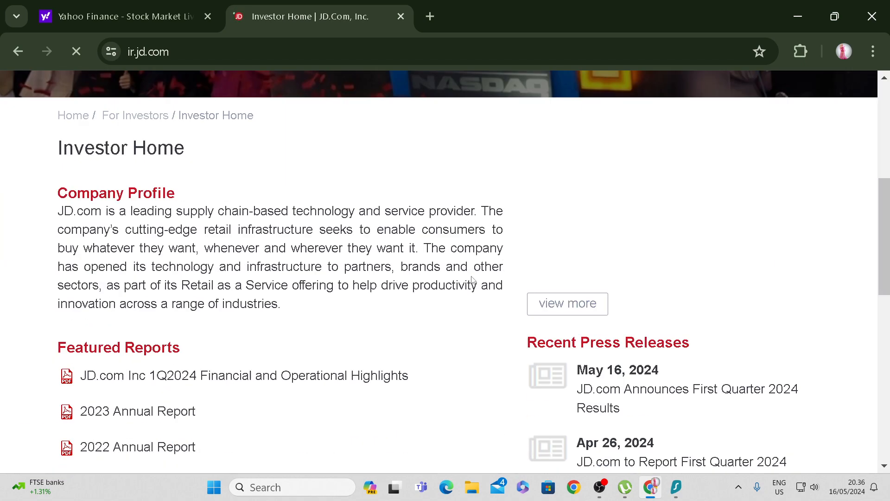
Open the 1Q2024 highlights PDF, return to Investor Home and locate the Q1 2024 results release.
{"action": "left_click", "coordinate": [239, 375]}
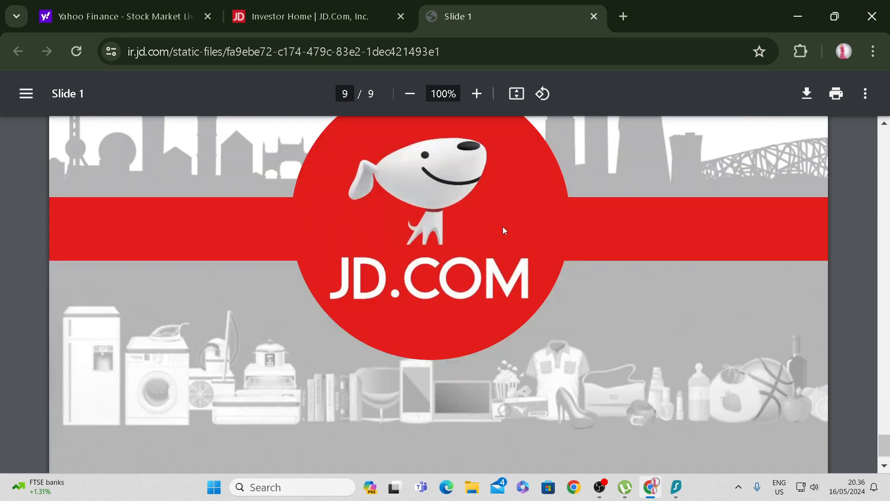
{"action": "left_click", "coordinate": [303, 16]}
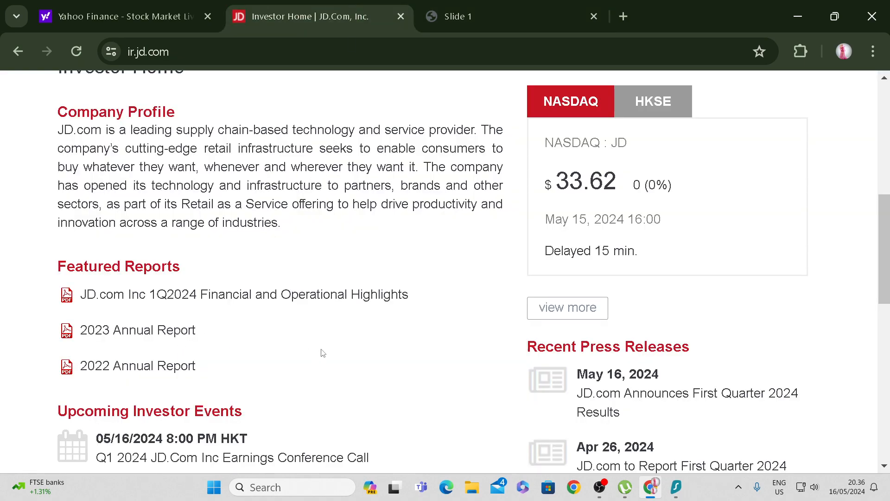
{"action": "scroll", "scroll_direction": "up", "scroll_amount": 3}
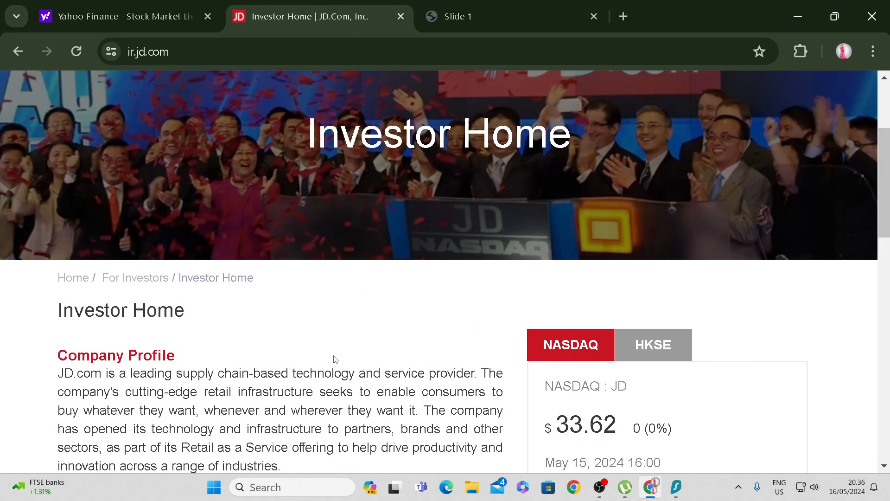
{"action": "scroll", "scroll_direction": "down", "scroll_amount": 3}
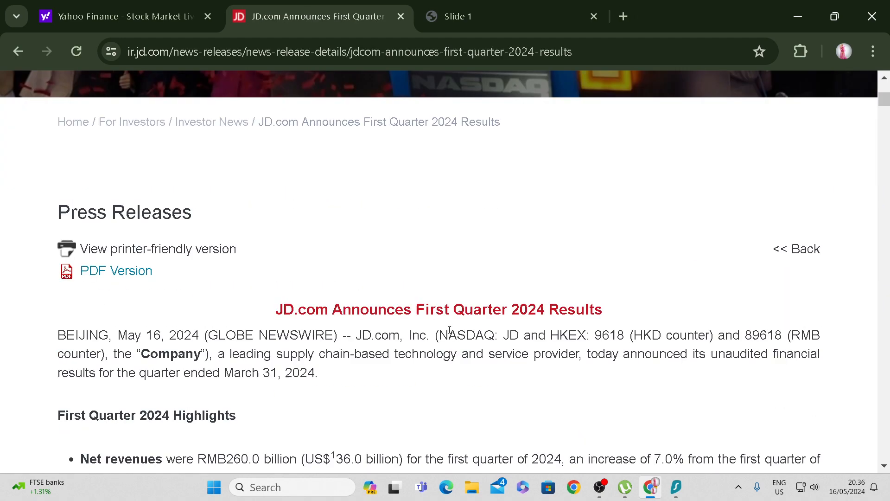
Scroll the Q1 2024 press release down past cash flows to the segment results table.
{"action": "scroll", "scroll_direction": "down", "scroll_amount": 3}
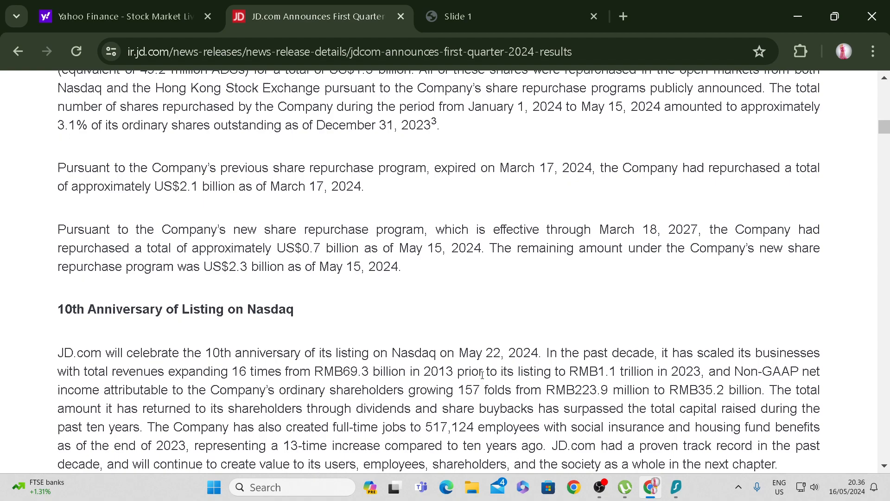
{"action": "scroll", "scroll_direction": "down", "scroll_amount": 3}
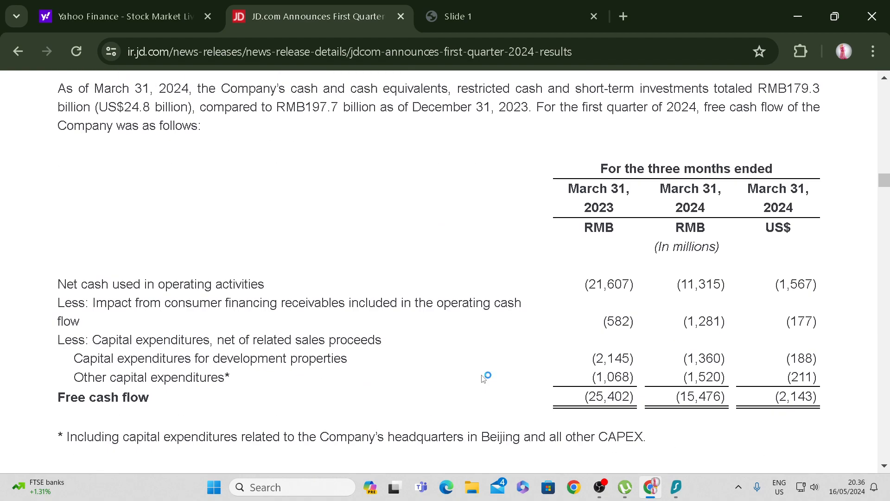
{"action": "scroll", "scroll_direction": "down", "scroll_amount": 3}
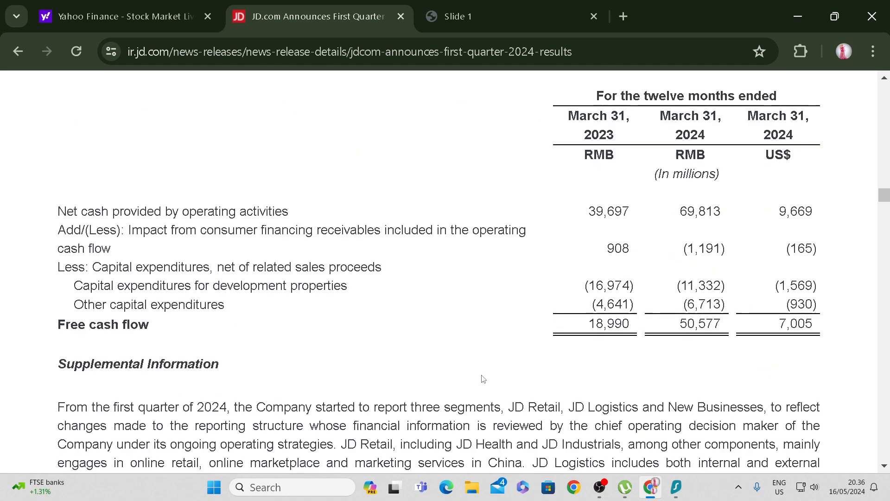
{"action": "scroll", "scroll_direction": "down", "scroll_amount": 3}
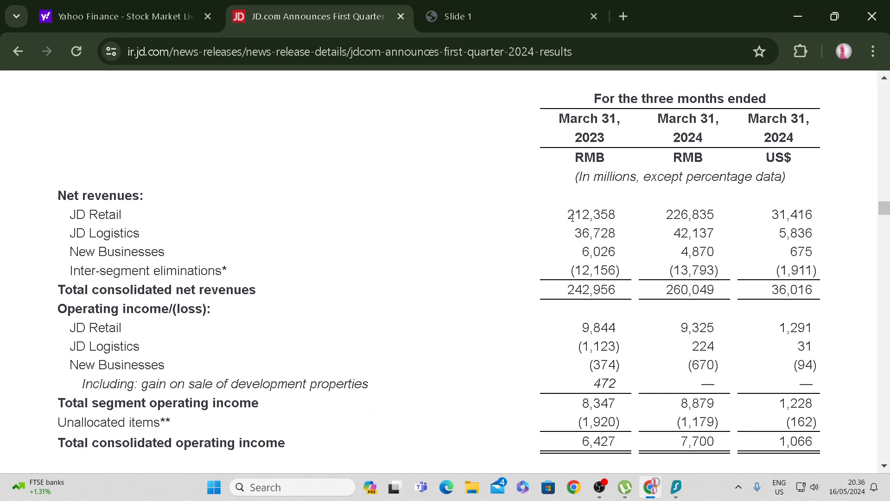
{"action": "mouse_move", "coordinate": [726, 223]}
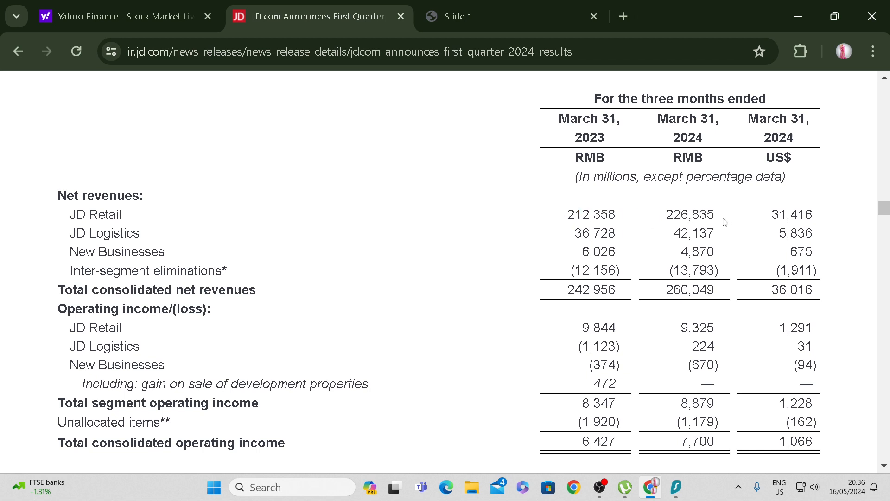
Highlight segment figures in turn: JD Retail 2024 operating income, New Businesses revenue, JD Logistics 2023 revenue 36,728.
{"action": "left_click_drag", "start_coordinate": [564, 214], "coordinate": [718, 214]}
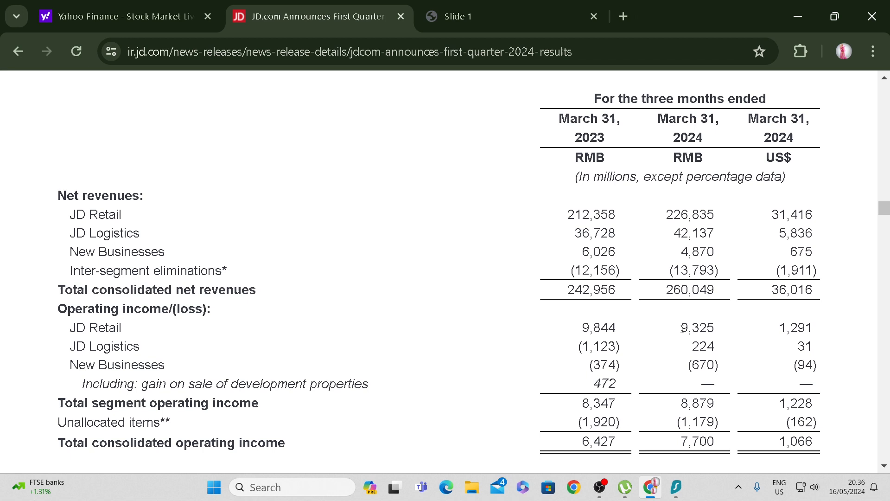
{"action": "double_click", "coordinate": [698, 328]}
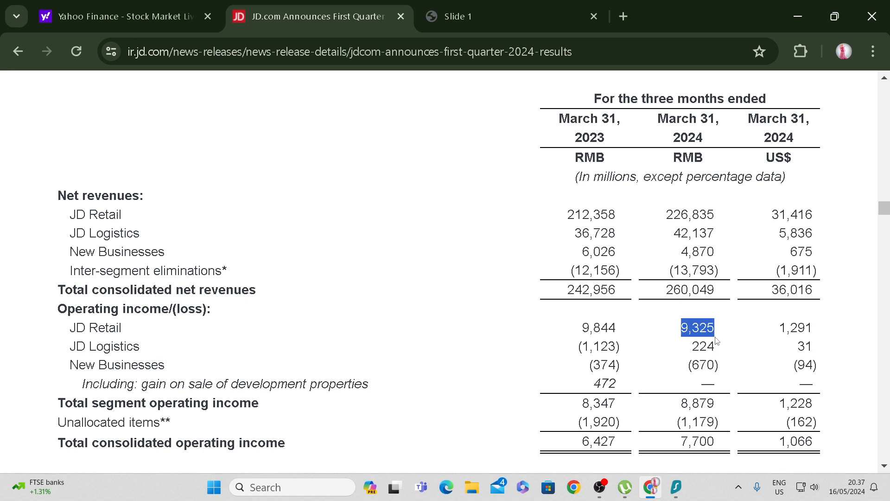
{"action": "mouse_move", "coordinate": [642, 344]}
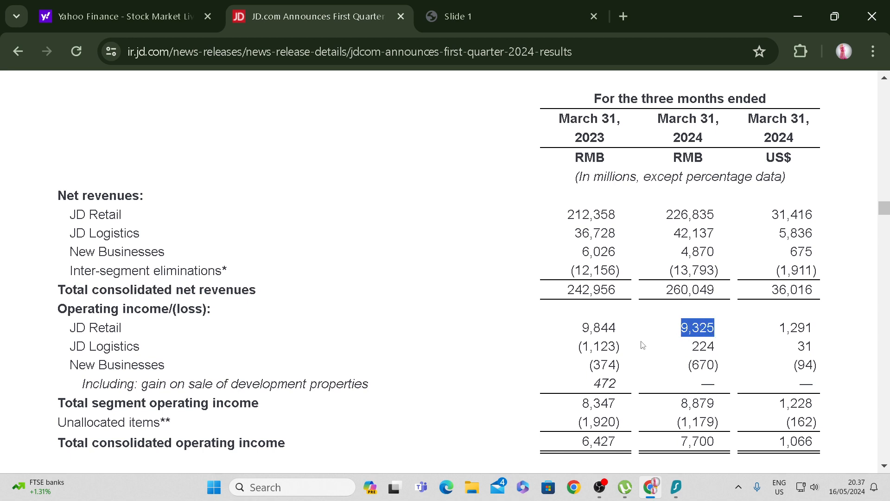
{"action": "mouse_move", "coordinate": [692, 345]}
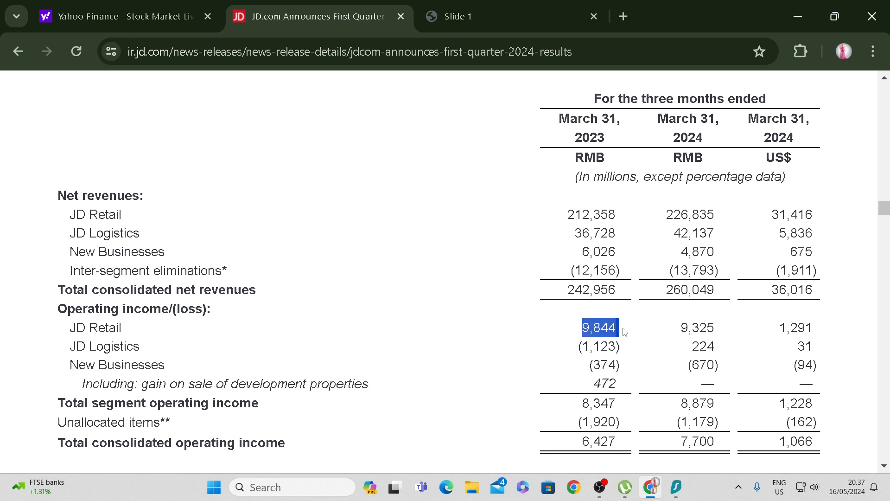
{"action": "mouse_move", "coordinate": [581, 246]}
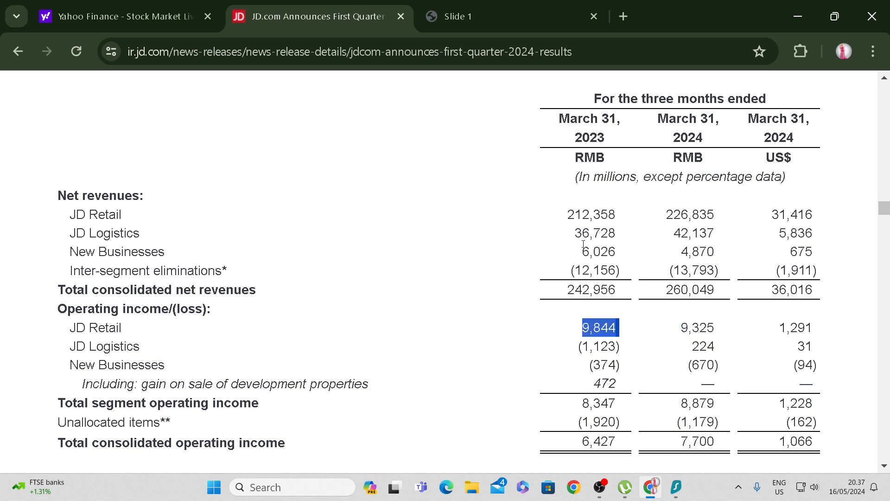
{"action": "double_click", "coordinate": [696, 234]}
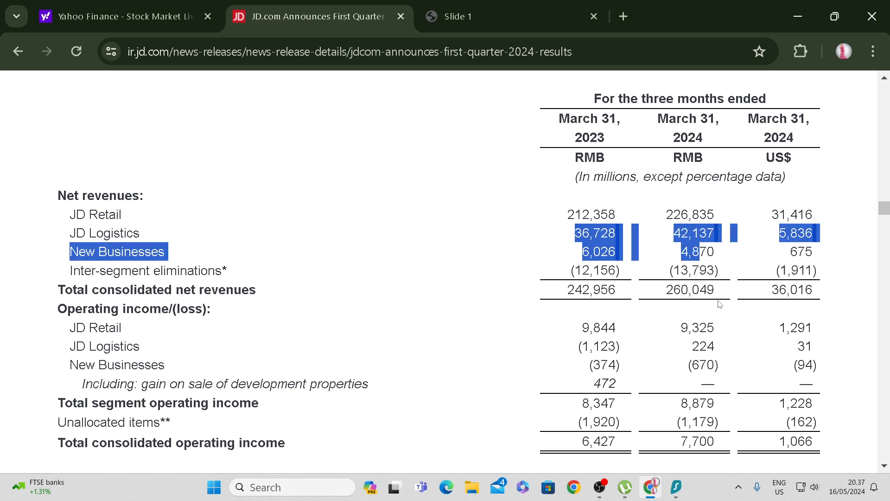
{"action": "left_click", "coordinate": [588, 327]}
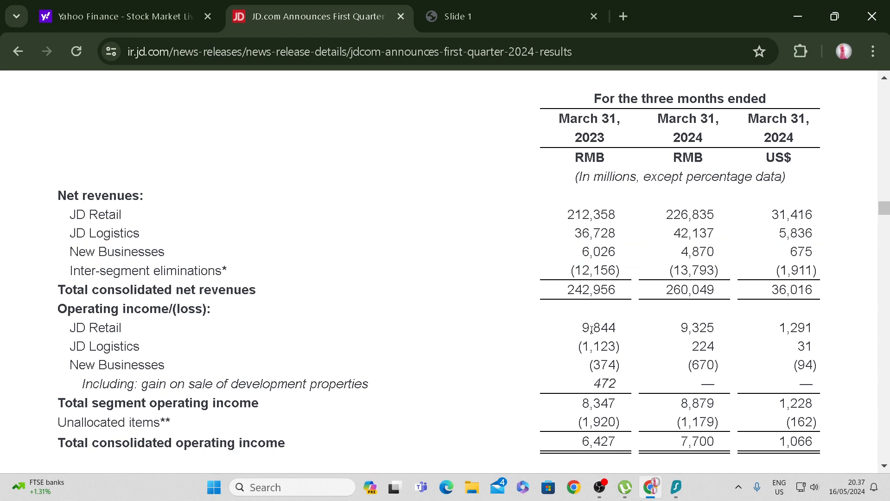
{"action": "mouse_move", "coordinate": [704, 362]}
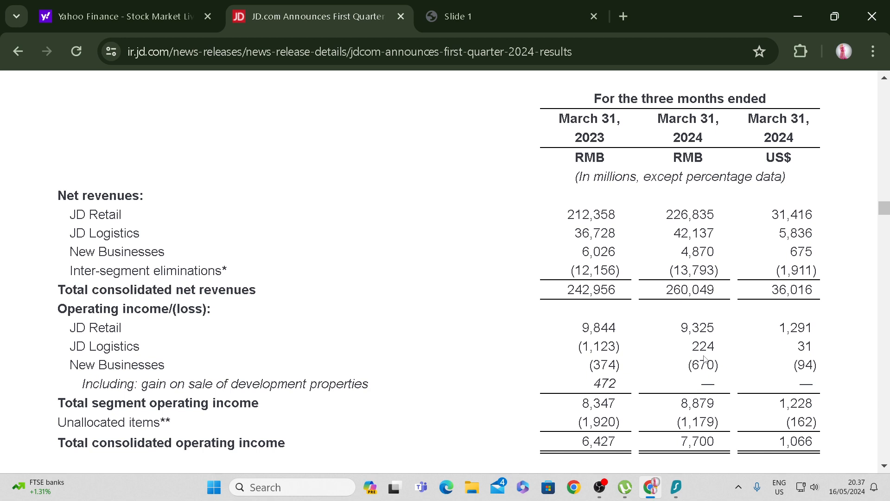
{"action": "mouse_move", "coordinate": [680, 259]}
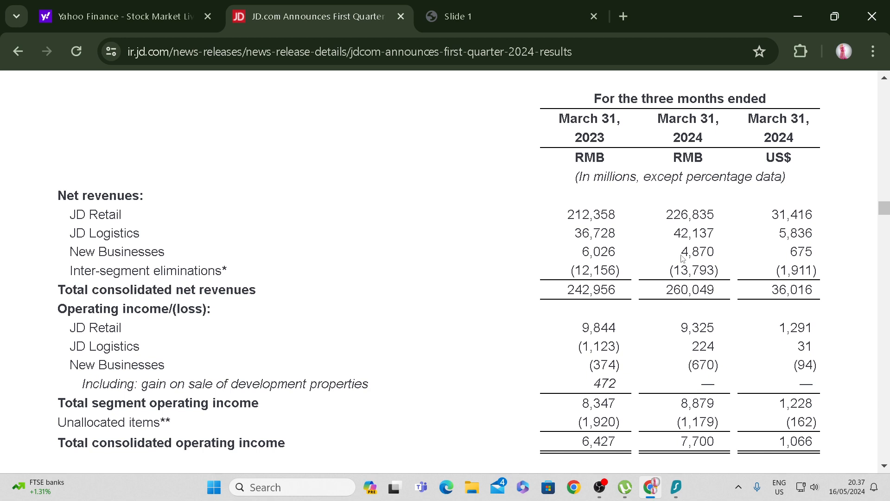
{"action": "mouse_move", "coordinate": [722, 343]}
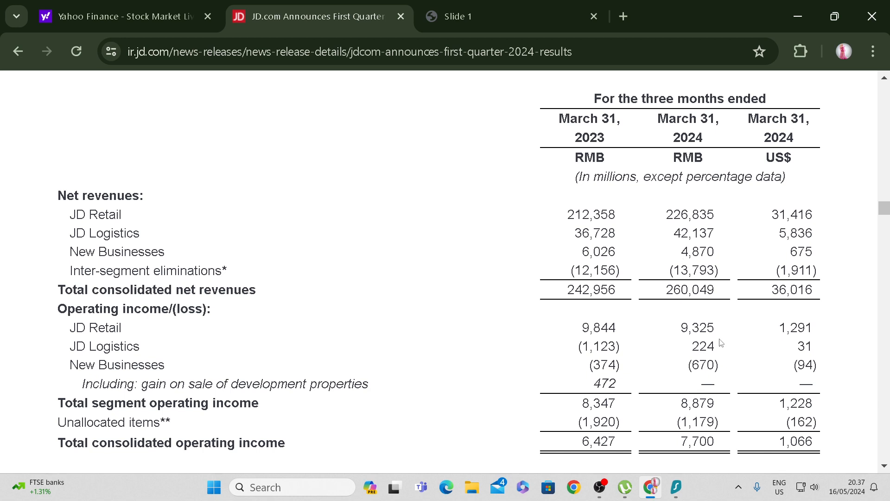
{"action": "mouse_move", "coordinate": [562, 237]}
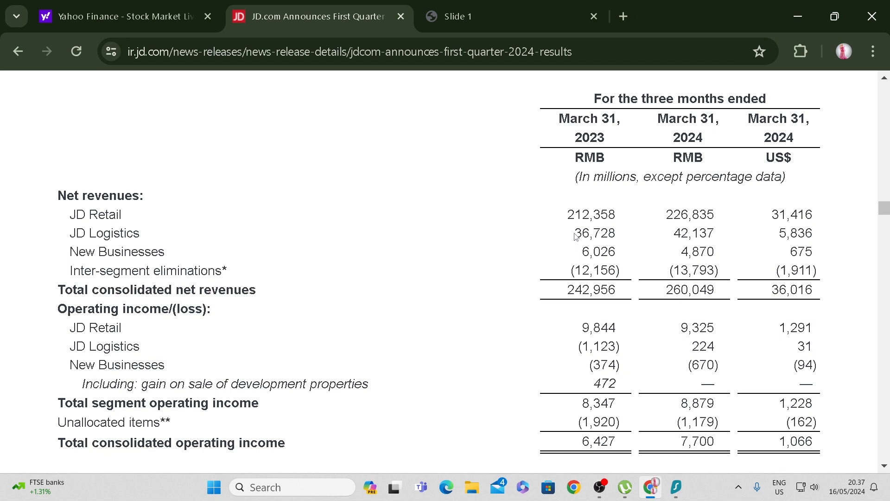
{"action": "double_click", "coordinate": [592, 233]}
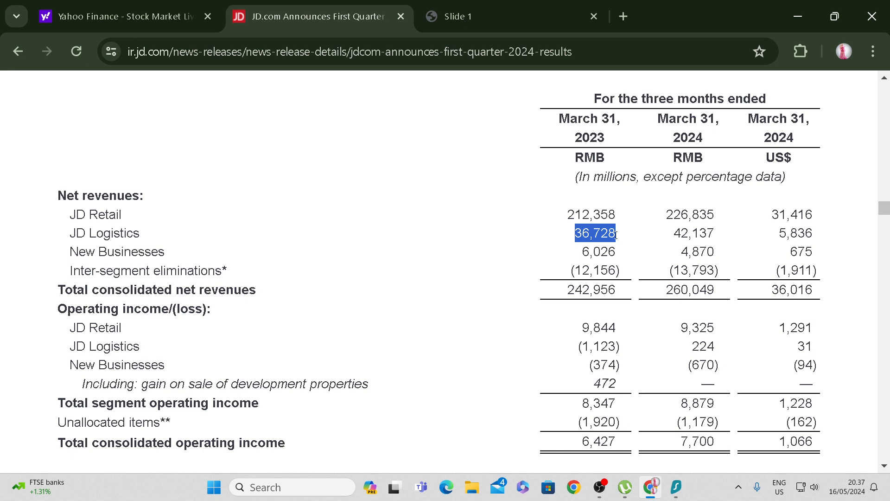
{"action": "mouse_move", "coordinate": [618, 239]}
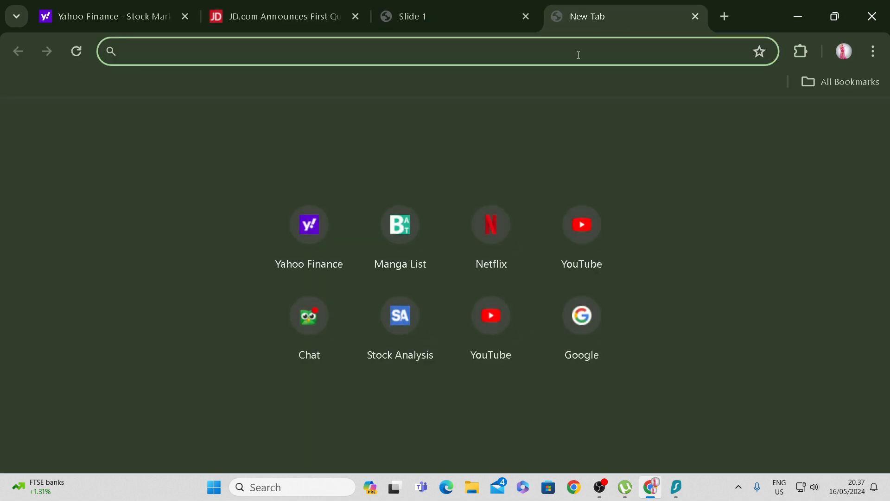
Resume the earlier 'baba investor relations' browsing and search history for it.
{"action": "type", "text": "baba investor relations"}
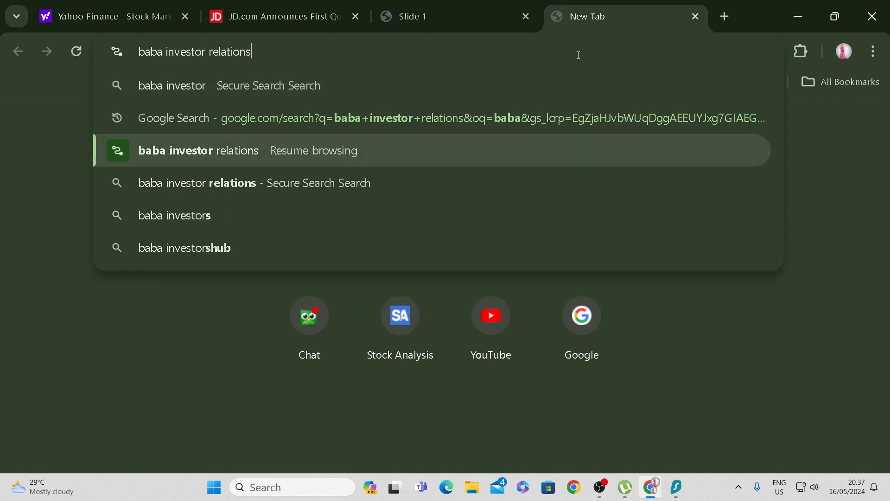
{"action": "left_click", "coordinate": [813, 51]}
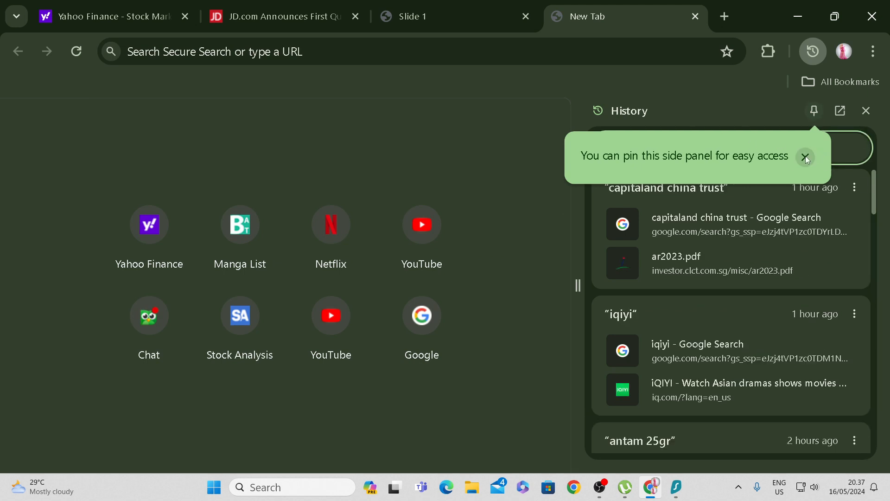
{"action": "left_click", "coordinate": [807, 157]}
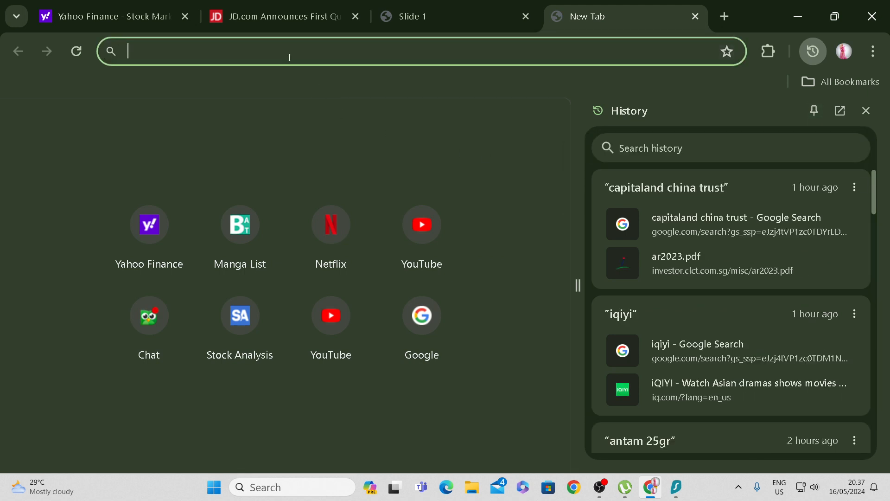
{"action": "type", "text": "baba investor relations"}
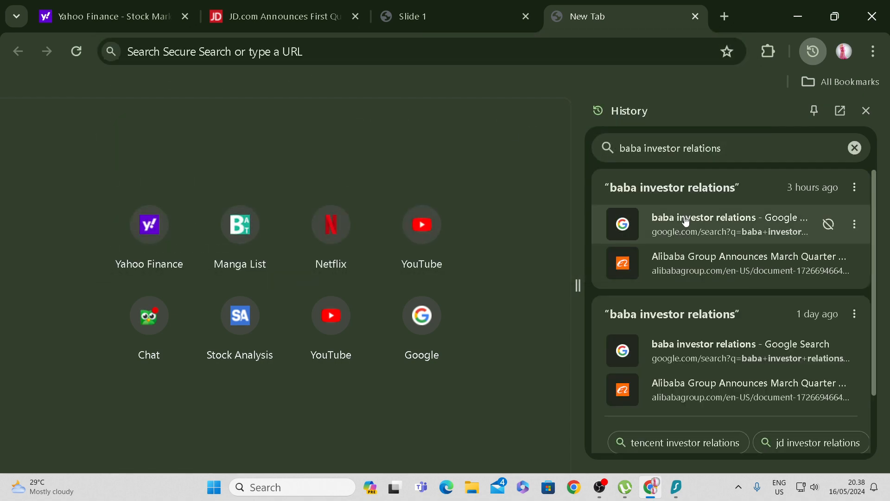
Reopen the search, reach Alibaba's Earnings and Financials, and load the March Quarter 2024 results press release PDF.
{"action": "left_click", "coordinate": [703, 224]}
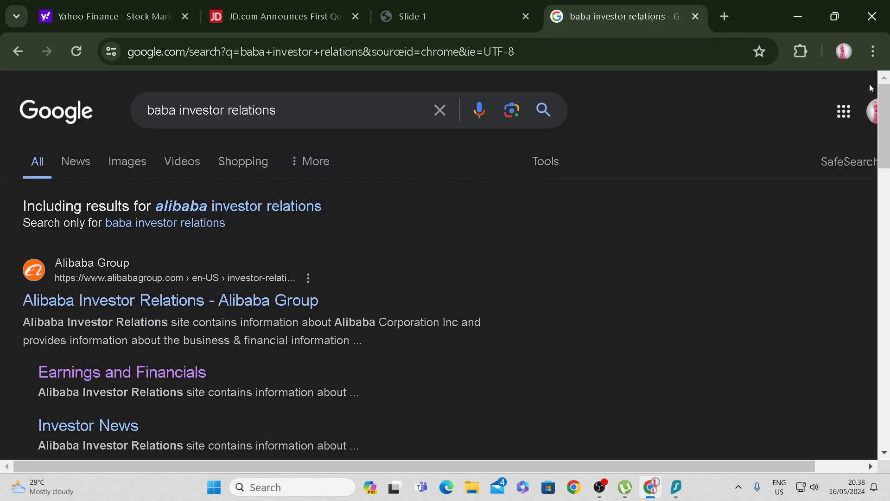
{"action": "left_click", "coordinate": [122, 372]}
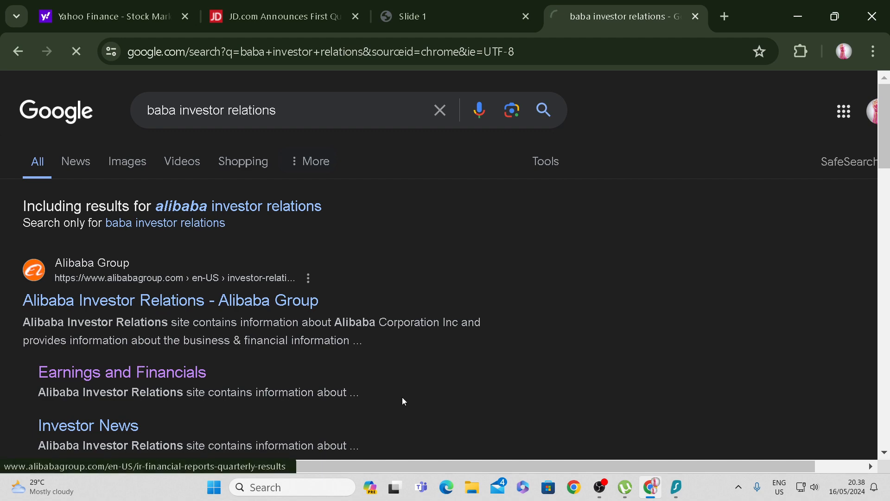
{"action": "left_click", "coordinate": [122, 371]}
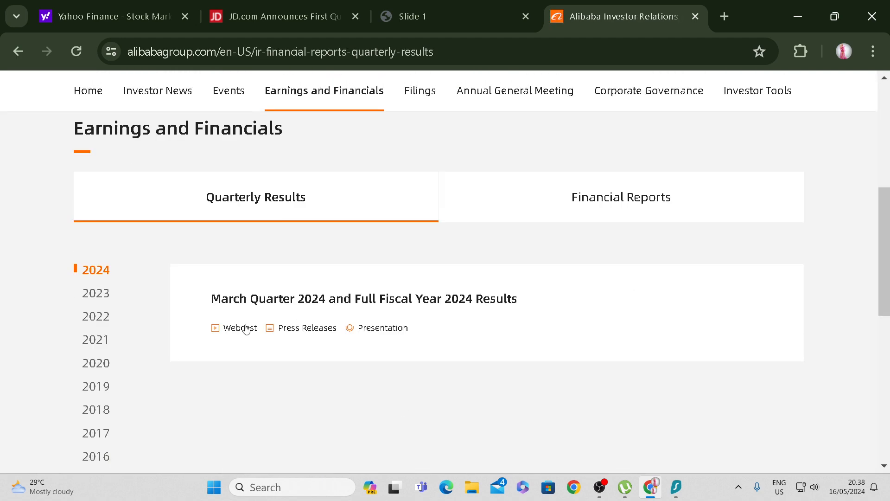
{"action": "left_click", "coordinate": [307, 329]}
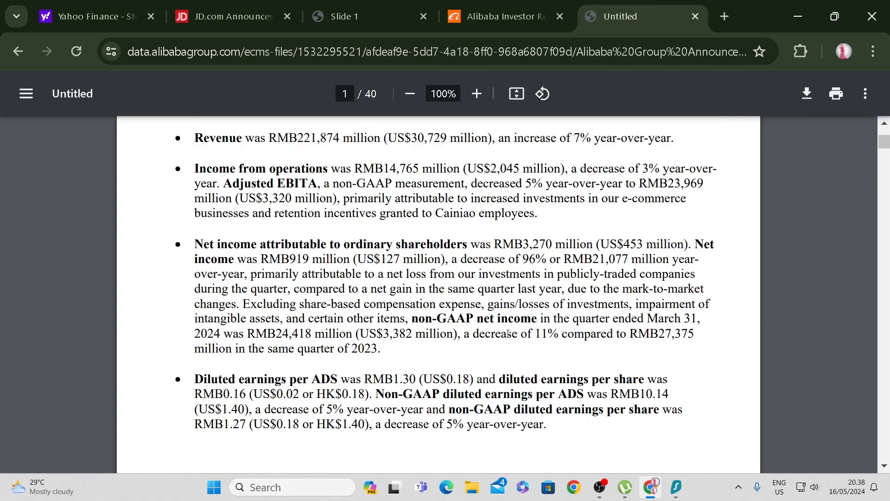
Move through the PDF to the segment revenue and adjusted EBITA tables on pages 8–9.
{"action": "scroll", "scroll_direction": "down", "scroll_amount": 3}
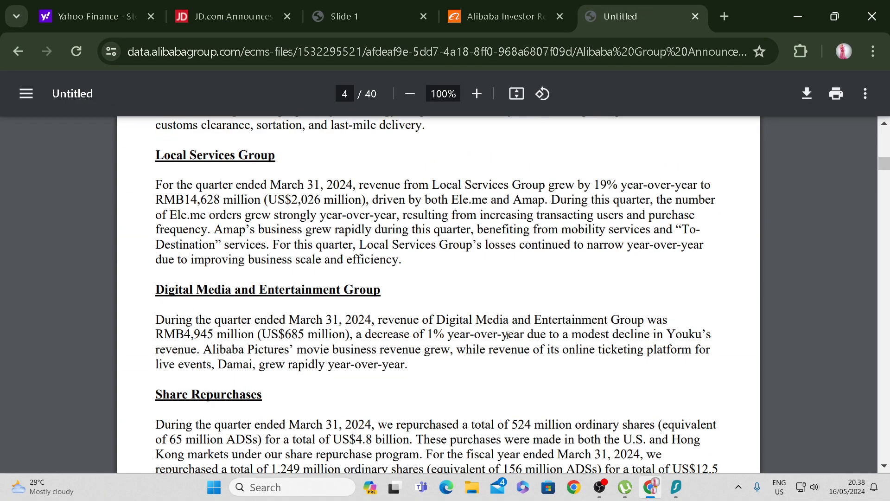
{"action": "scroll", "scroll_direction": "down", "scroll_amount": 3}
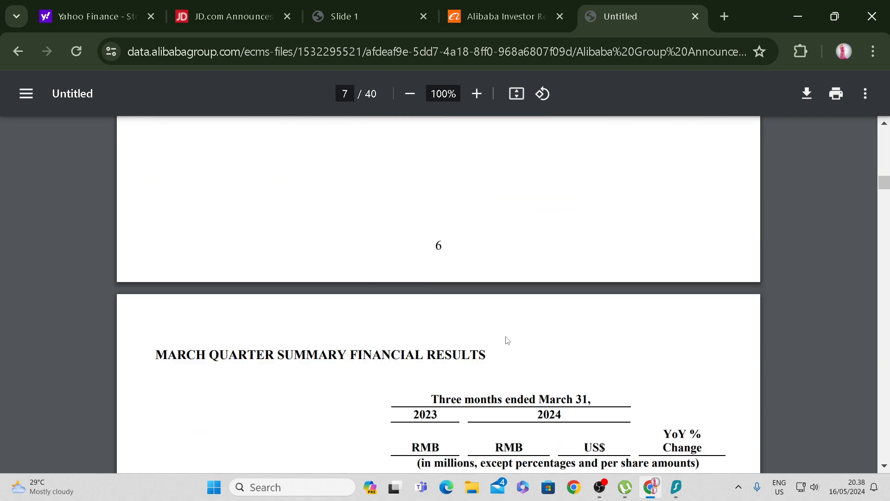
{"action": "scroll", "scroll_direction": "down", "scroll_amount": 3}
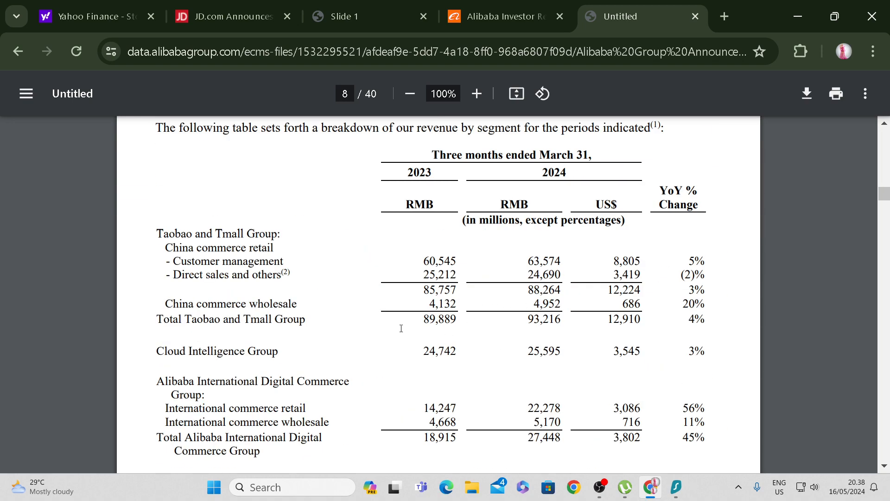
{"action": "mouse_move", "coordinate": [565, 342]}
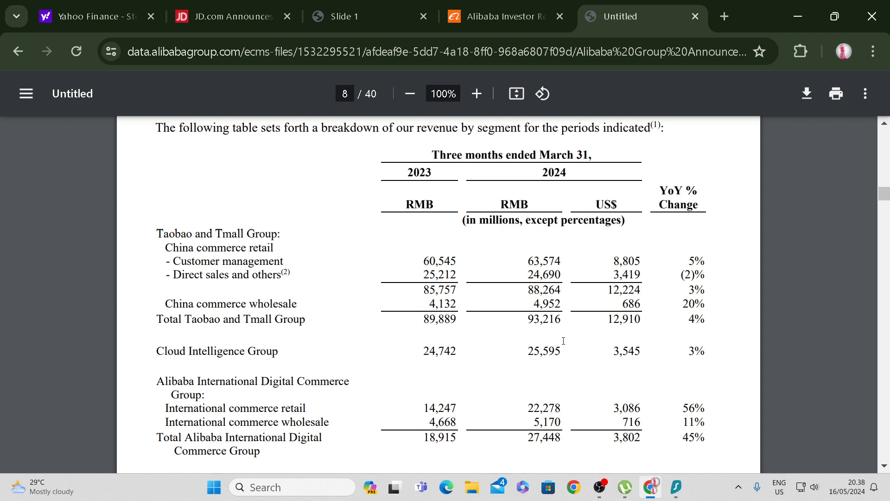
{"action": "mouse_move", "coordinate": [579, 324]}
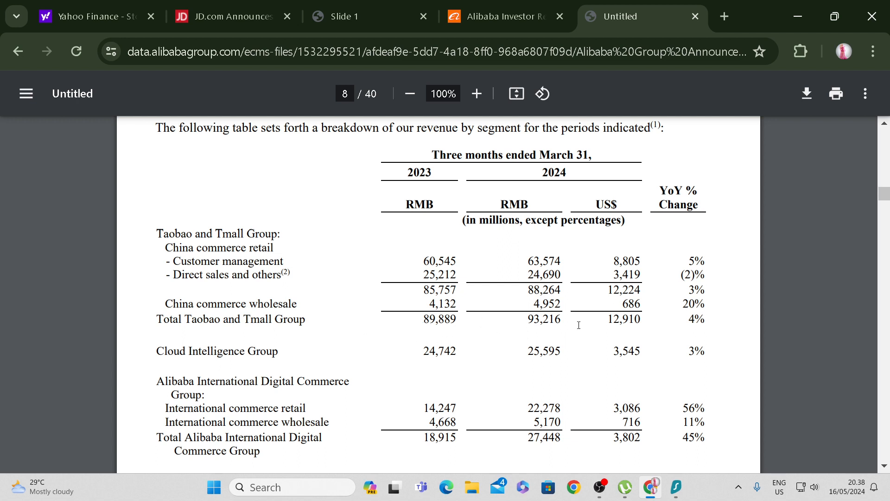
{"action": "left_click_drag", "start_coordinate": [423, 319], "coordinate": [559, 318]}
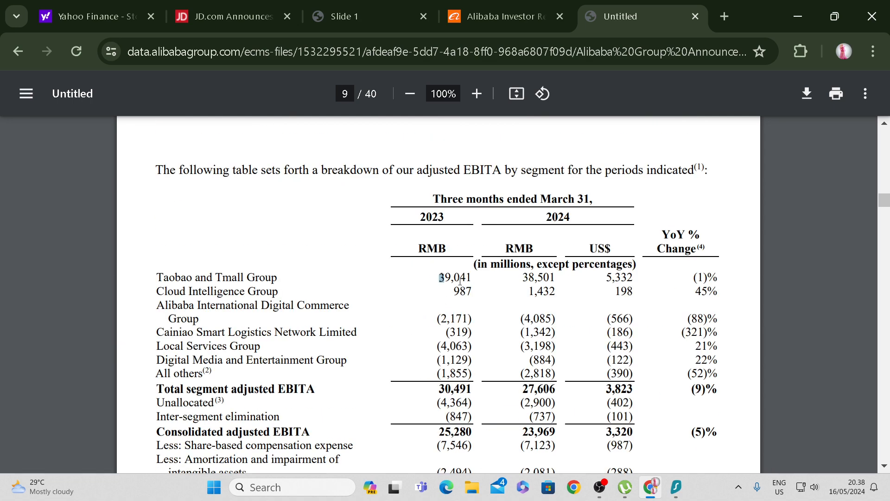
Highlight the Taobao and Cloud adjusted EBITA figures, clear them, and re-highlight the Taobao row.
{"action": "left_click_drag", "start_coordinate": [438, 278], "coordinate": [689, 286]}
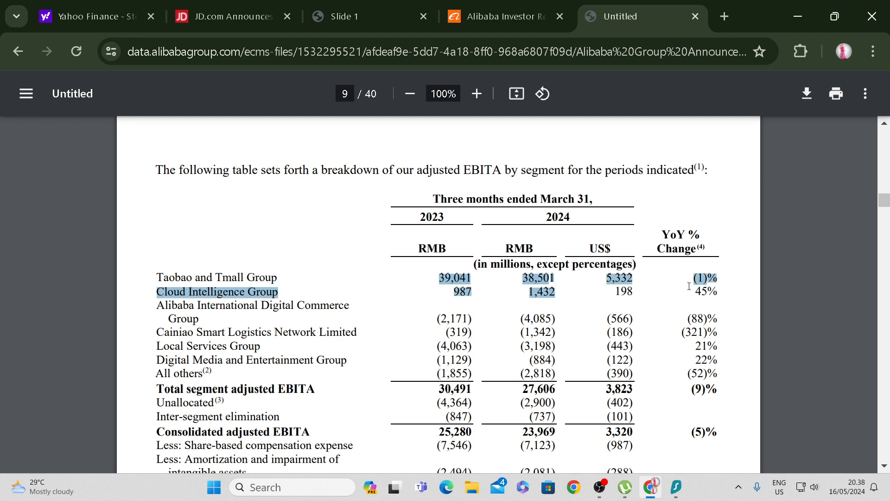
{"action": "left_click", "coordinate": [701, 286]}
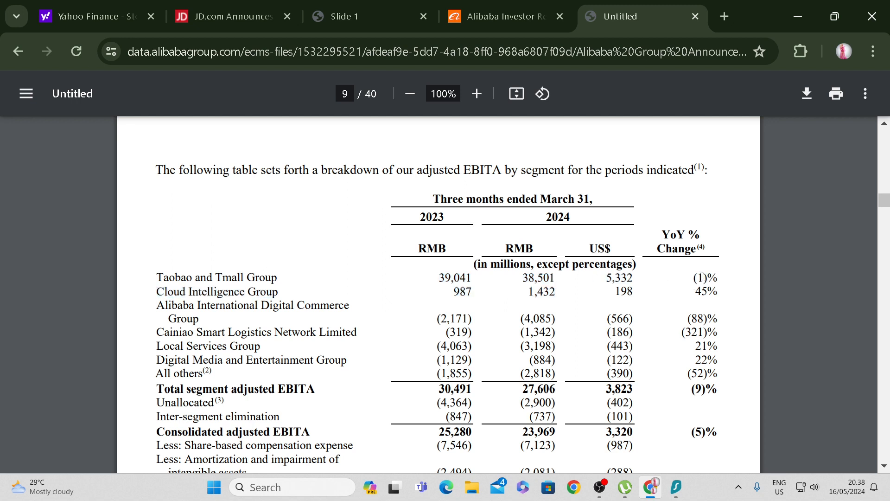
{"action": "mouse_move", "coordinate": [561, 263]}
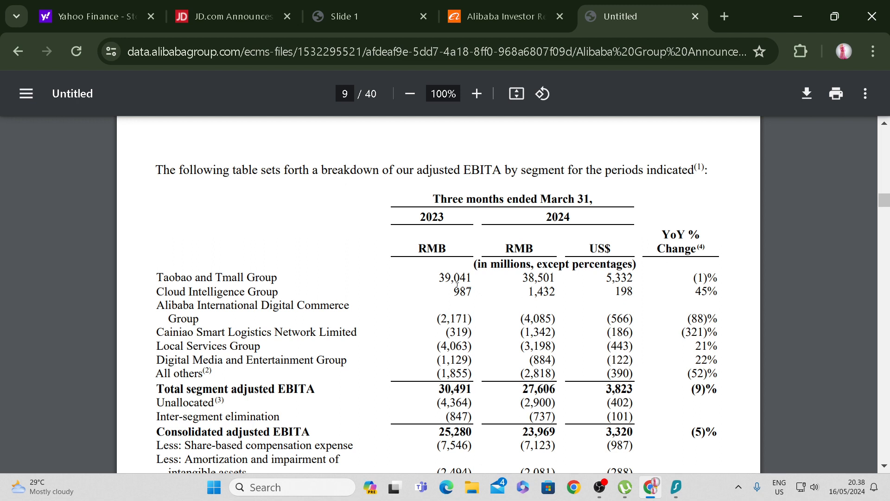
{"action": "left_click_drag", "start_coordinate": [438, 277], "coordinate": [556, 277]}
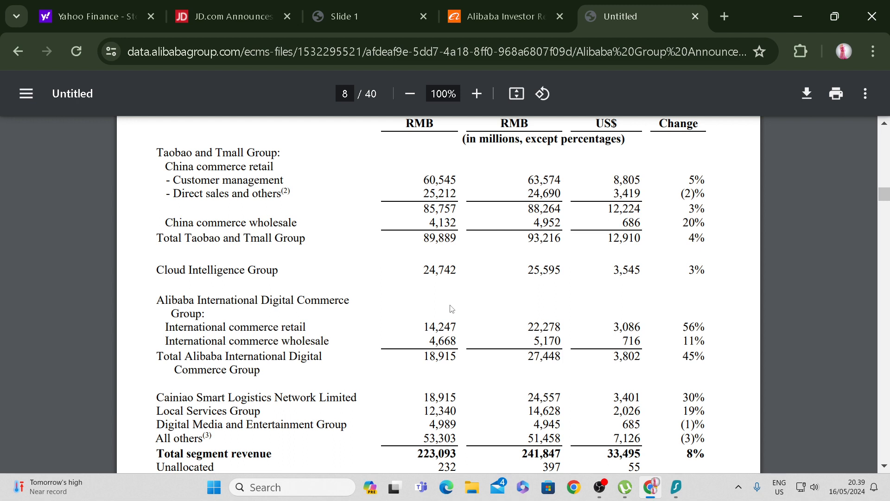
{"action": "mouse_move", "coordinate": [450, 314]}
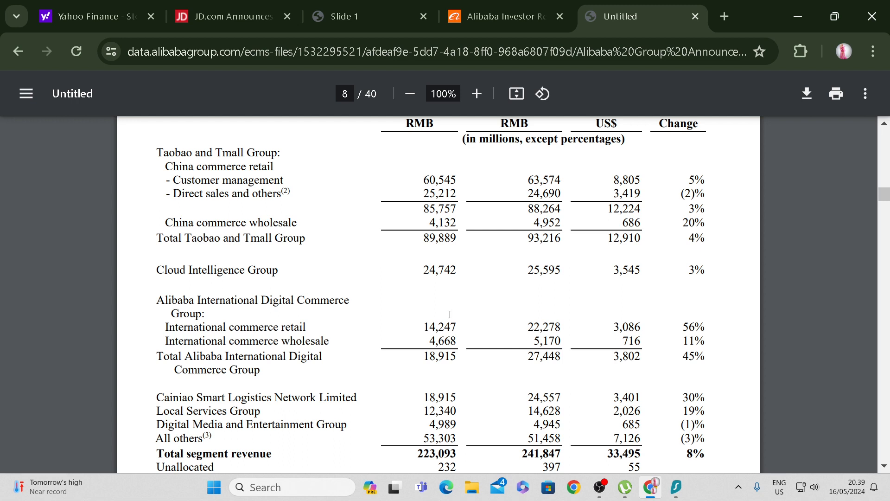
{"action": "mouse_move", "coordinate": [571, 247]}
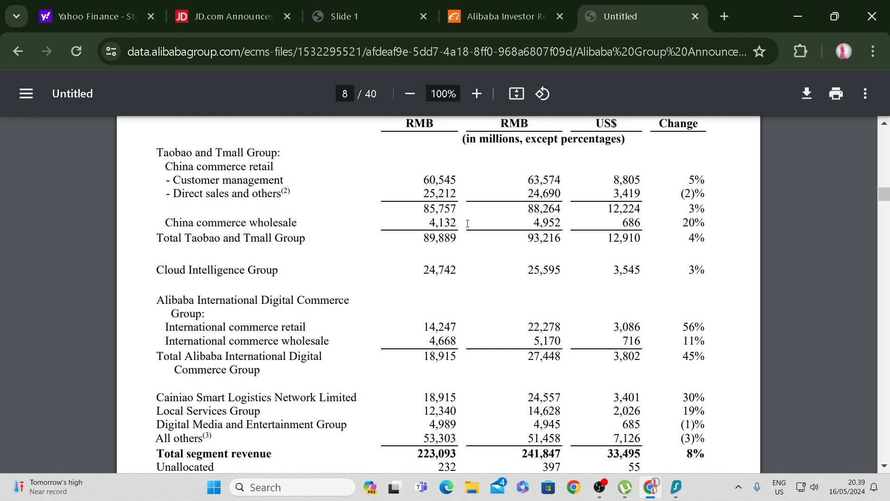
{"action": "mouse_move", "coordinate": [516, 236]}
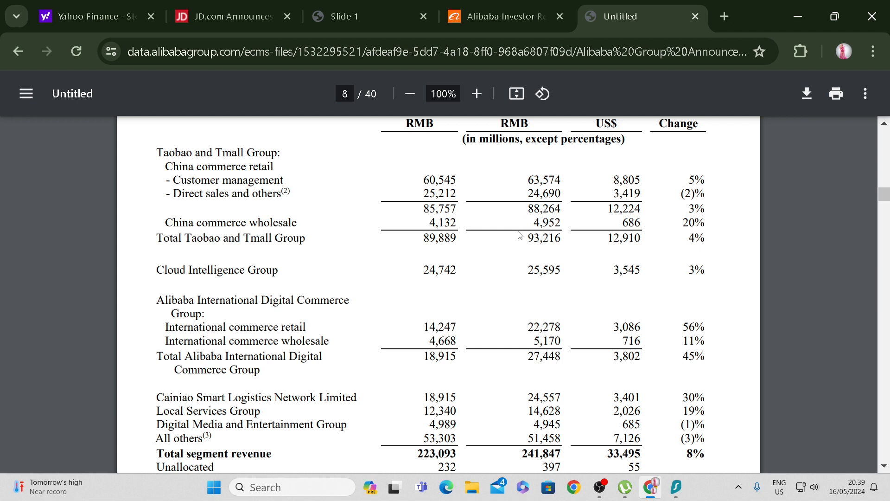
{"action": "mouse_move", "coordinate": [512, 249]}
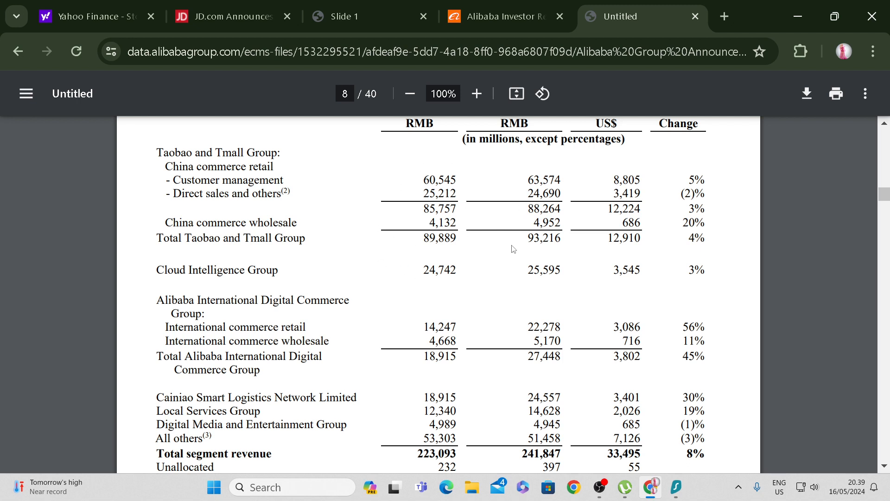
{"action": "mouse_move", "coordinate": [573, 273]}
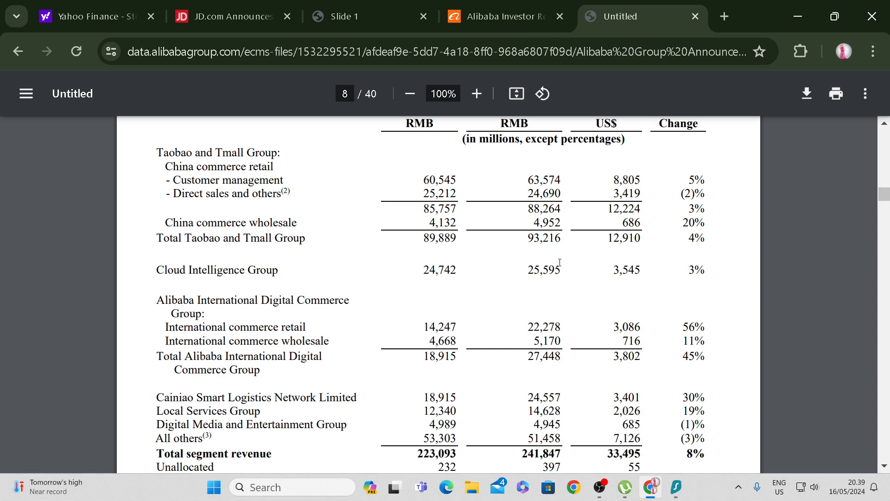
Scroll the Alibaba report between the segment revenue and adjusted EBITA tables.
{"action": "scroll", "scroll_direction": "down", "scroll_amount": 3}
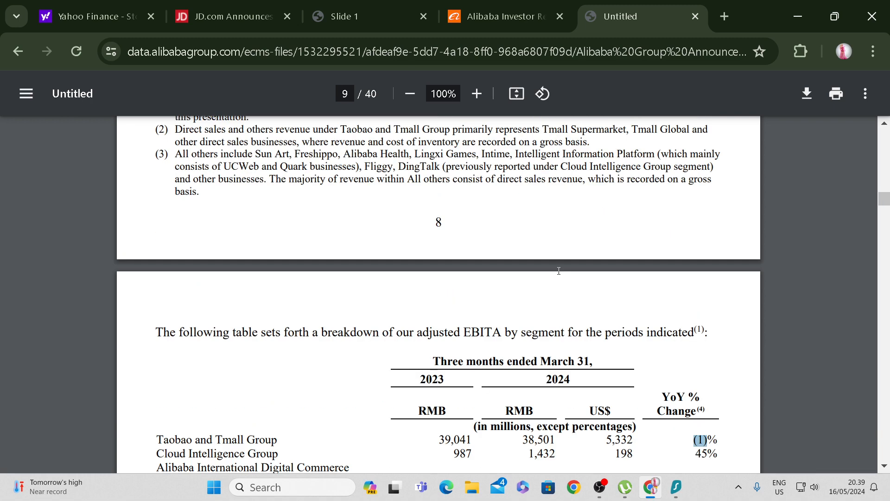
{"action": "scroll", "scroll_direction": "down", "scroll_amount": 3}
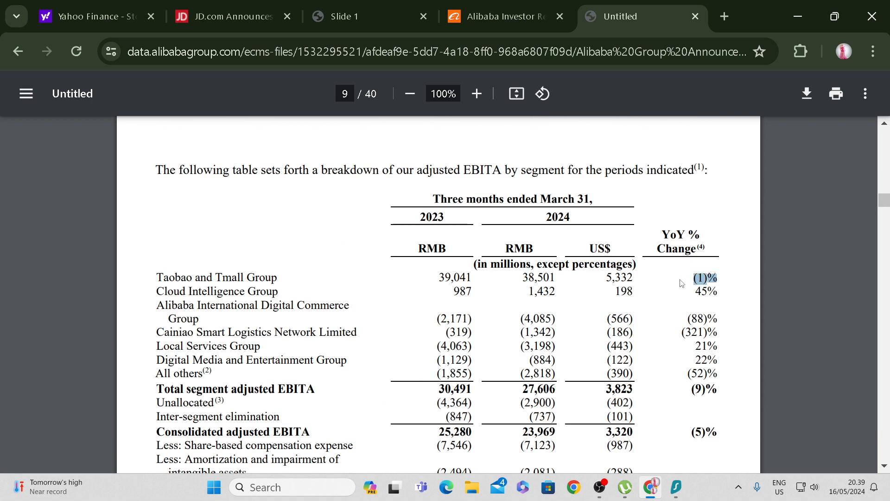
{"action": "mouse_move", "coordinate": [674, 286]}
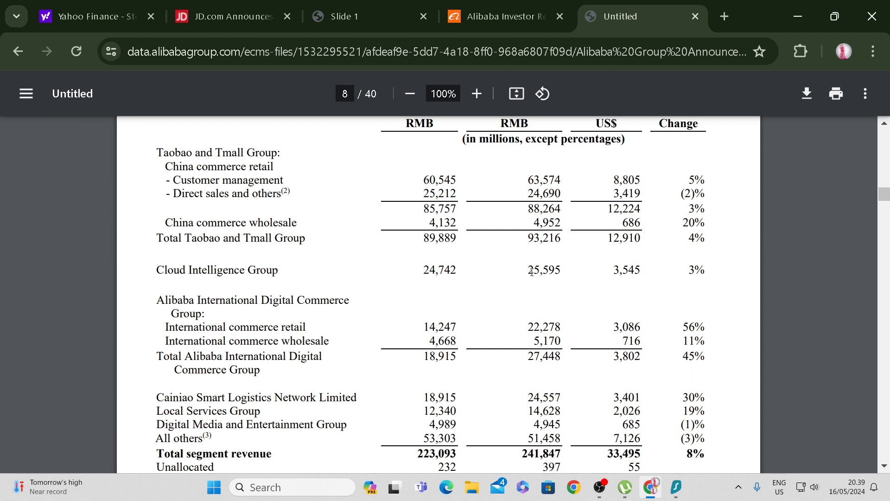
{"action": "mouse_move", "coordinate": [569, 282]}
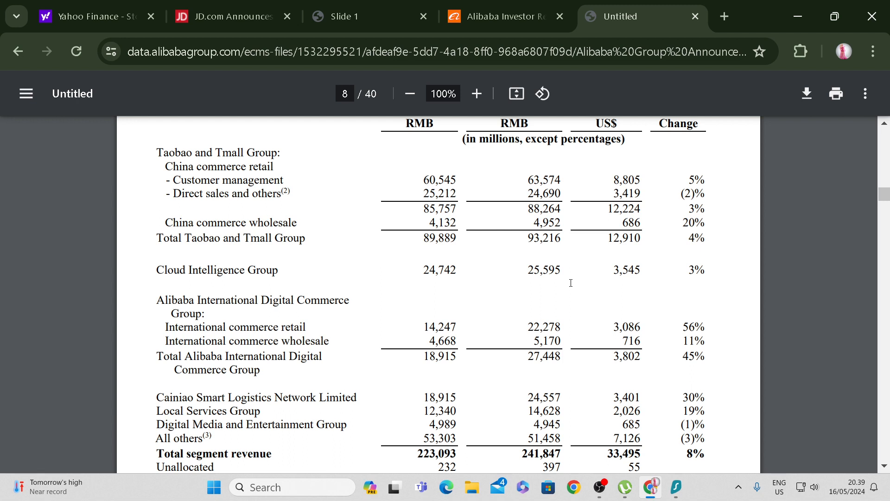
{"action": "mouse_move", "coordinate": [564, 302]}
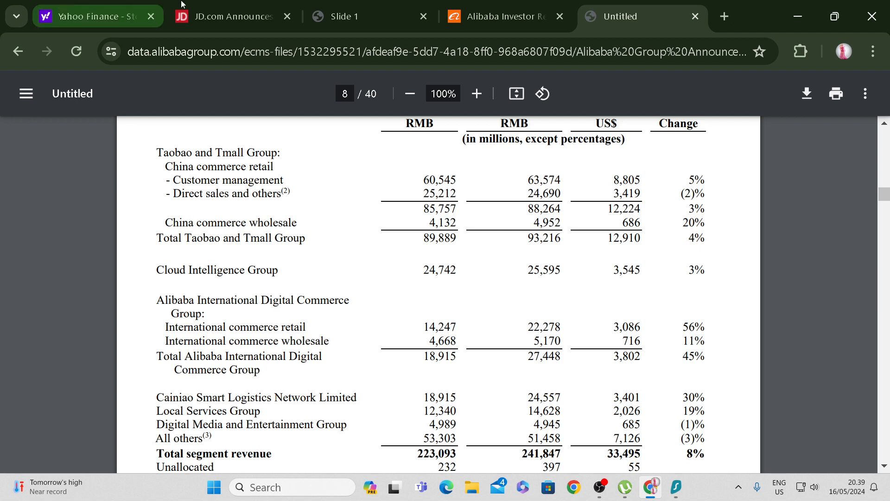
{"action": "mouse_move", "coordinate": [480, 325]}
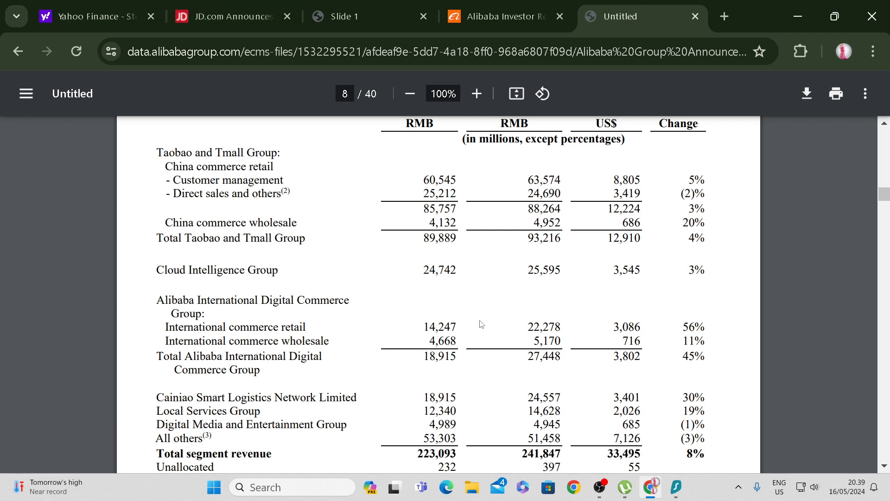
{"action": "mouse_move", "coordinate": [411, 312]}
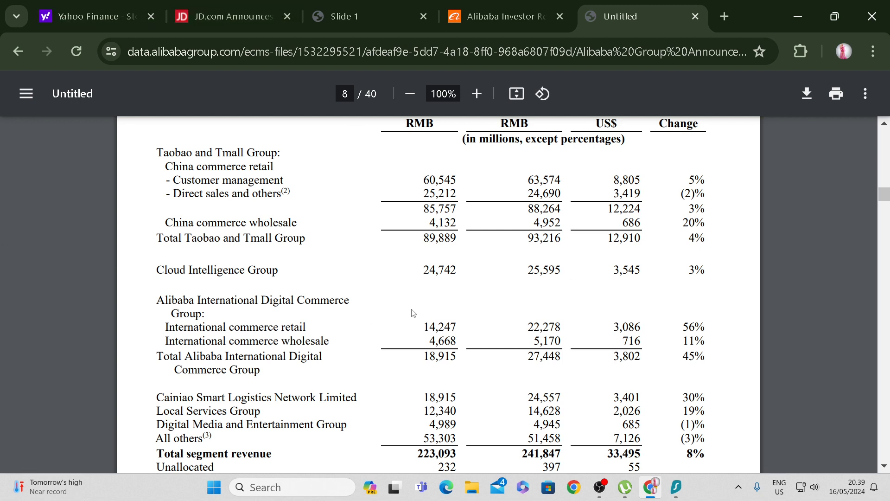
{"action": "mouse_move", "coordinate": [536, 316]}
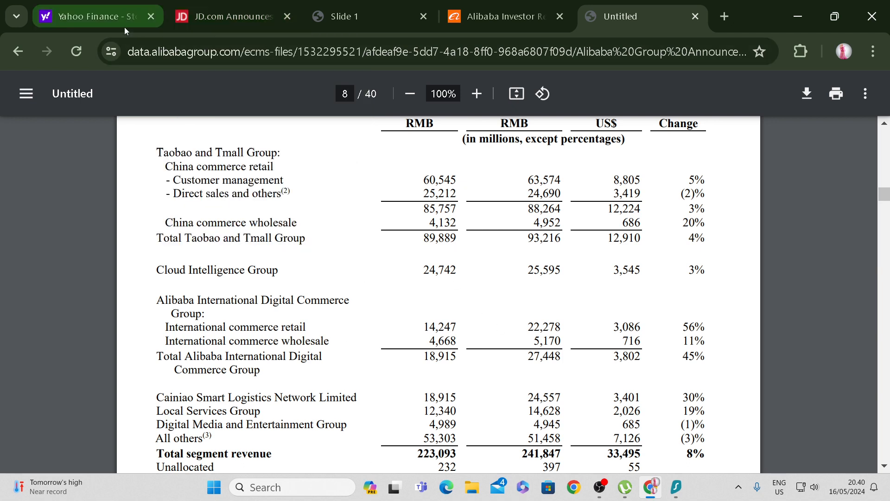
Search Yahoo Finance for 'jd', load JD.com, Inc.'s quote page, and show its options chain.
{"action": "left_click", "coordinate": [91, 17]}
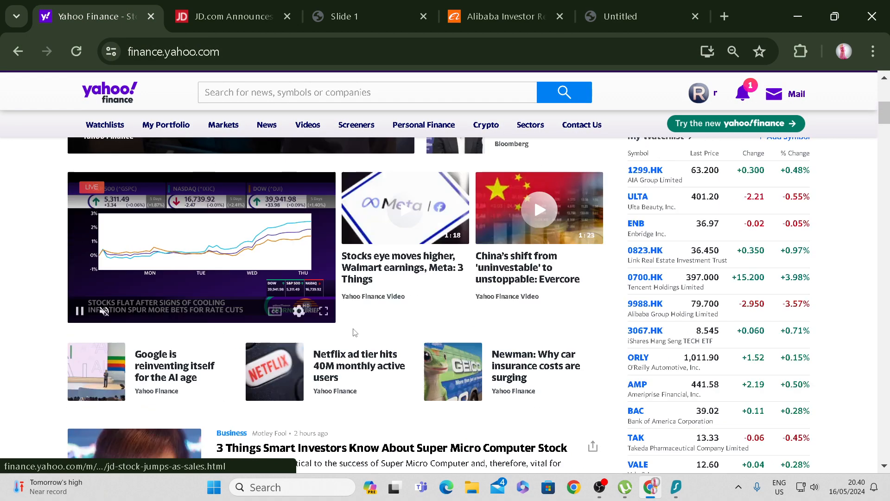
{"action": "left_click", "coordinate": [222, 135]}
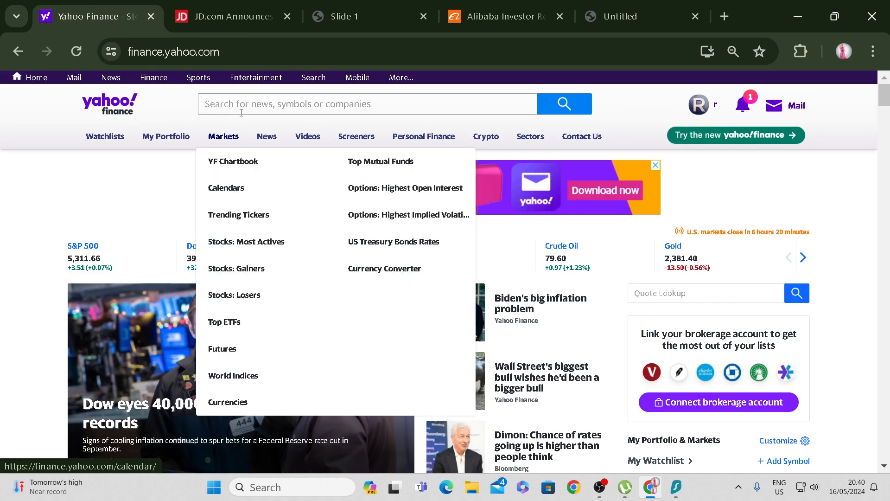
{"action": "type", "text": "jd"}
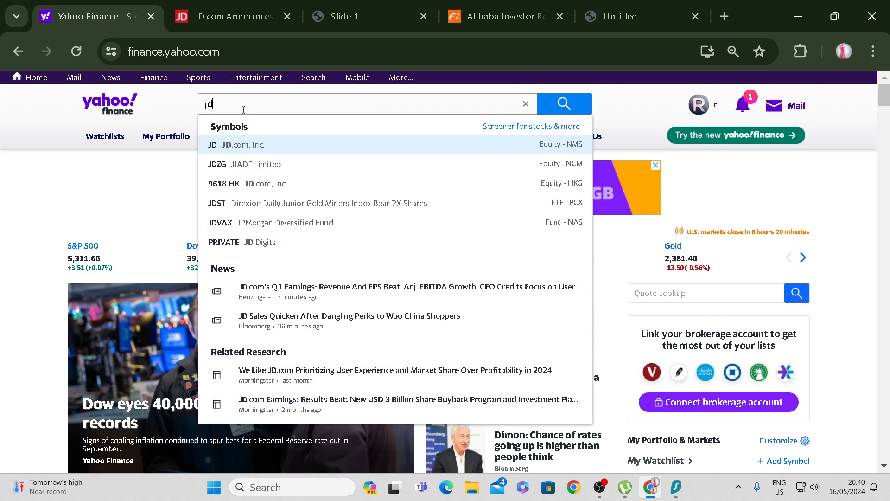
{"action": "left_click", "coordinate": [261, 144]}
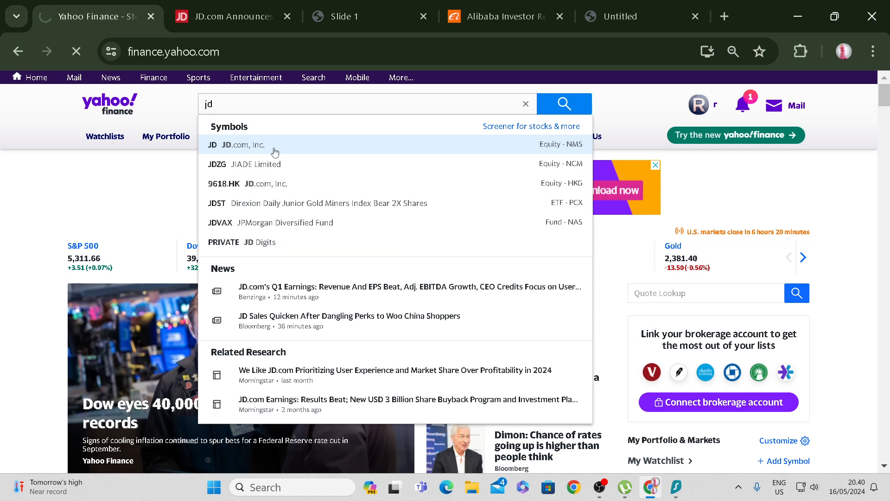
{"action": "left_click", "coordinate": [240, 145]}
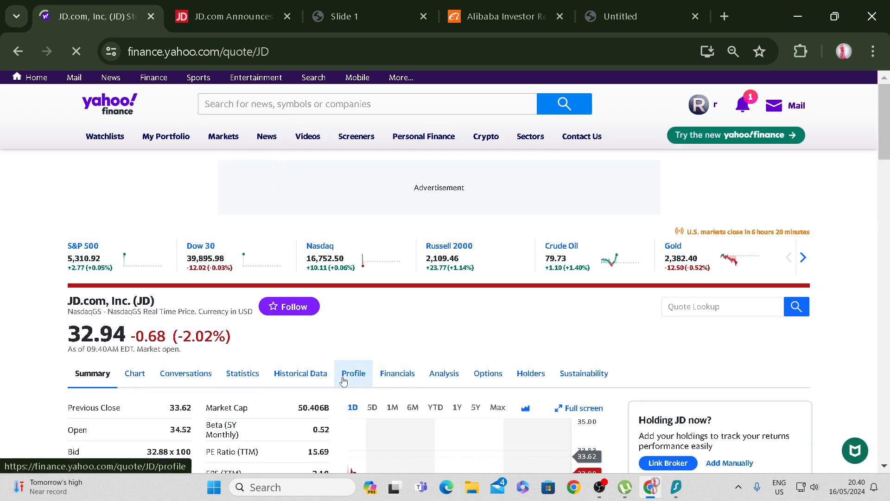
{"action": "scroll", "scroll_direction": "down", "scroll_amount": 3}
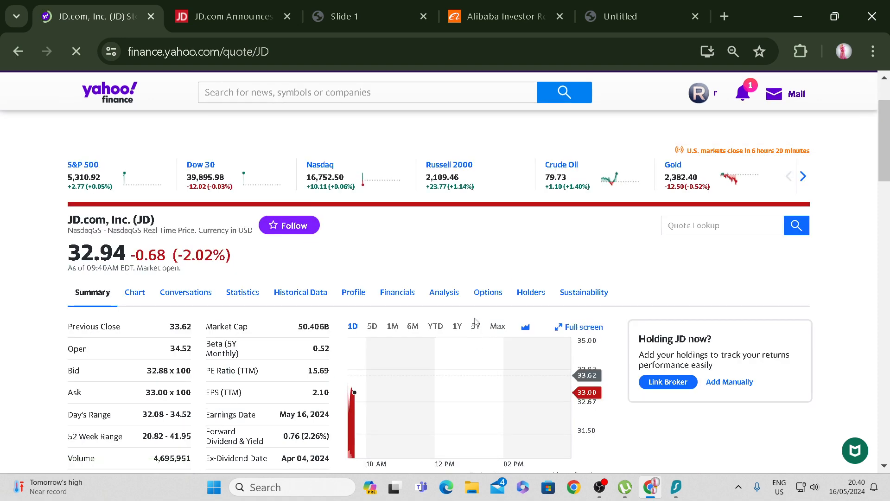
{"action": "left_click", "coordinate": [488, 292]}
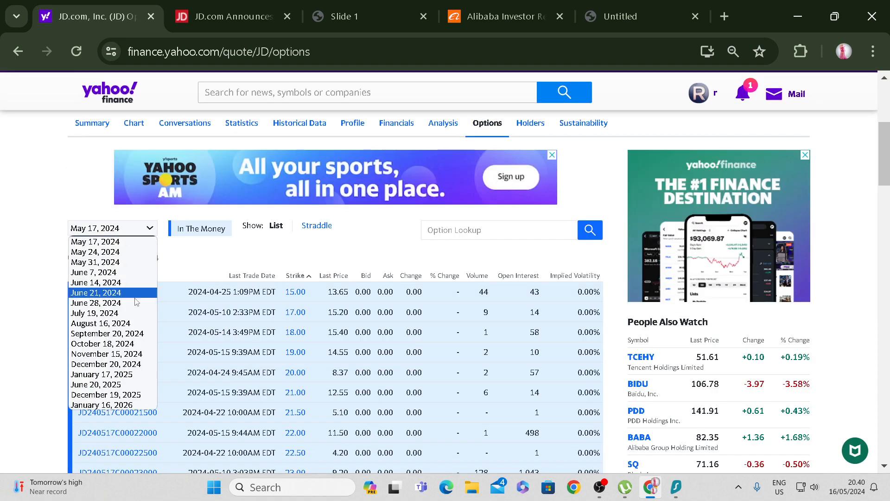
Show JD options expiring December 20, 2024 and scroll through the calls and puts.
{"action": "left_click", "coordinate": [106, 363]}
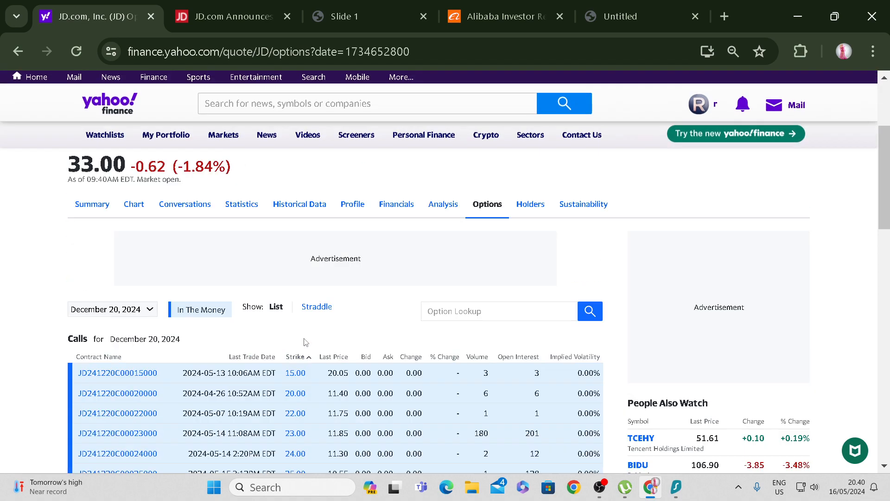
{"action": "scroll", "scroll_direction": "down", "scroll_amount": 3}
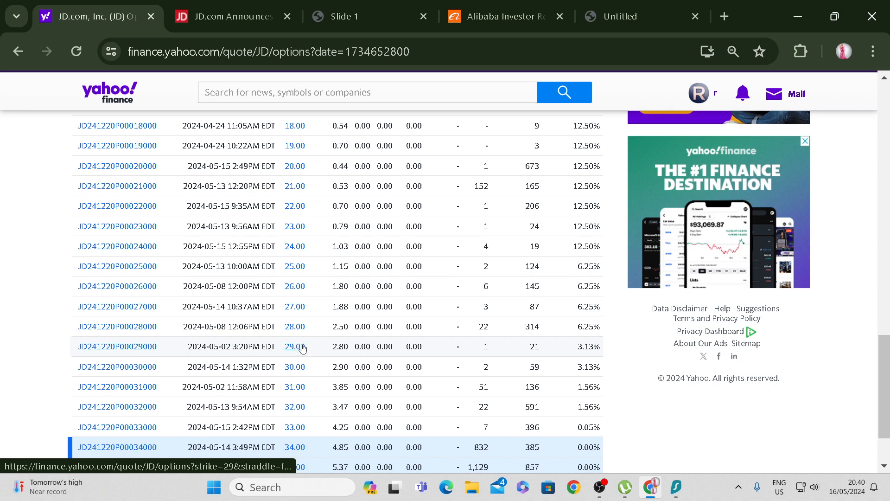
{"action": "scroll", "scroll_direction": "down", "scroll_amount": 3}
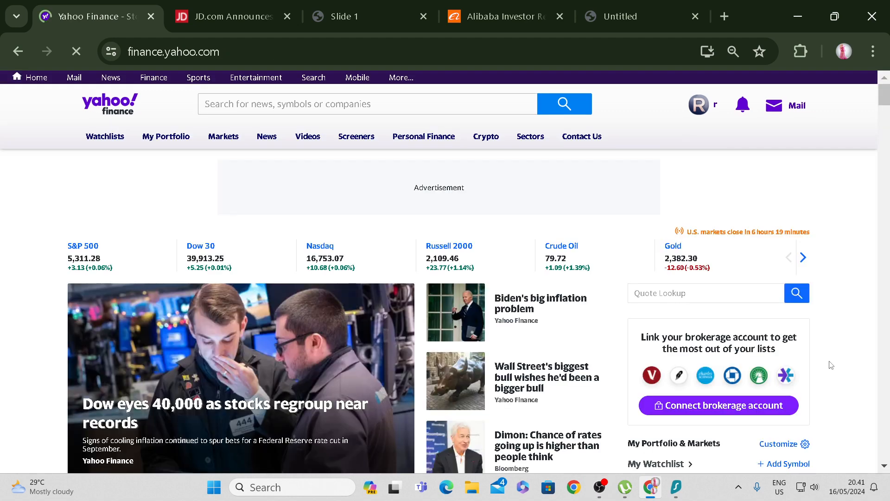
{"action": "scroll", "scroll_direction": "down", "scroll_amount": 3}
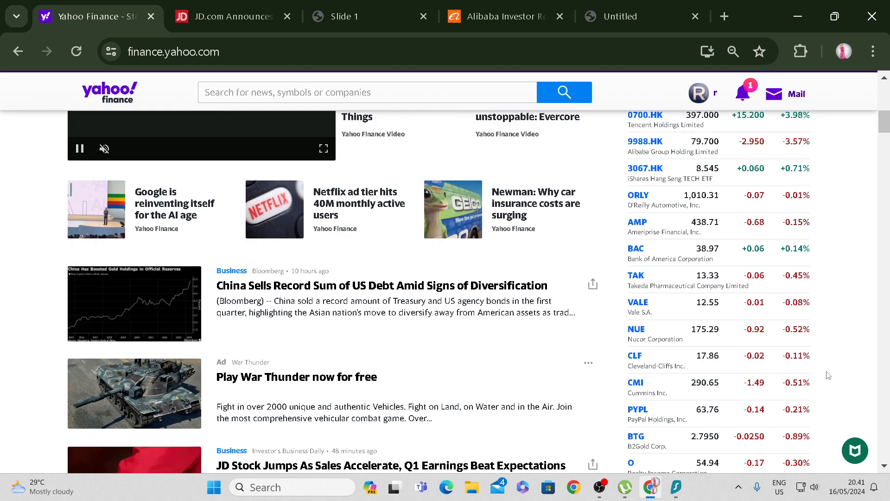
{"action": "scroll", "scroll_direction": "down", "scroll_amount": 3}
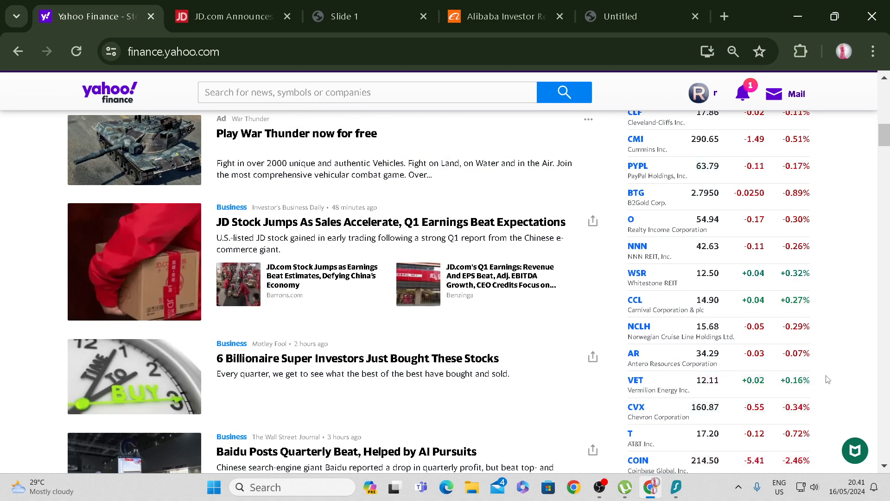
{"action": "scroll", "scroll_direction": "down", "scroll_amount": 3}
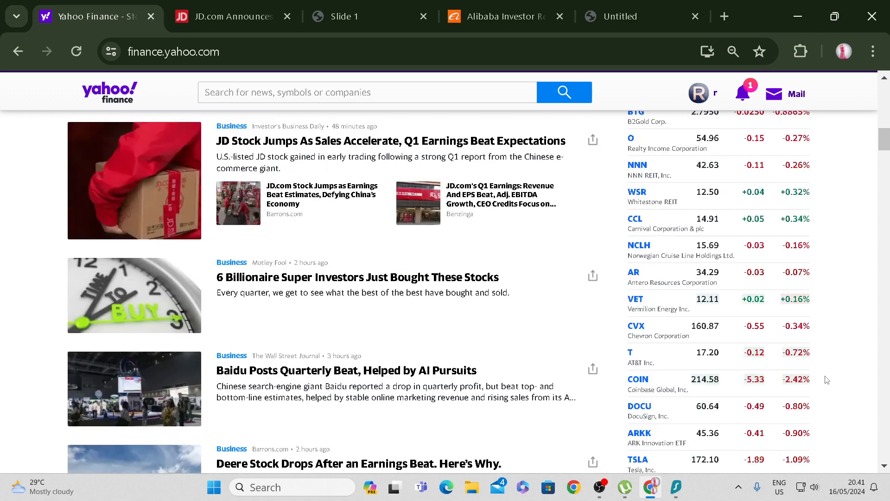
{"action": "scroll", "scroll_direction": "down", "scroll_amount": 3}
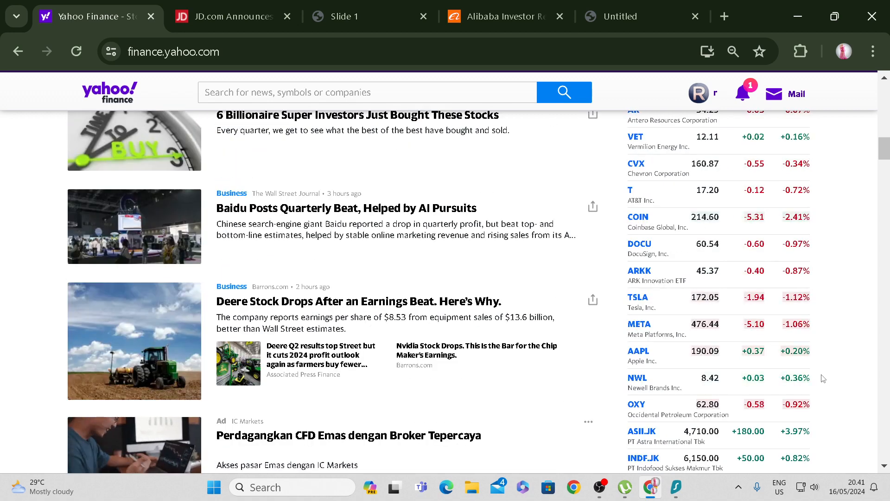
{"action": "scroll", "scroll_direction": "down", "scroll_amount": 3}
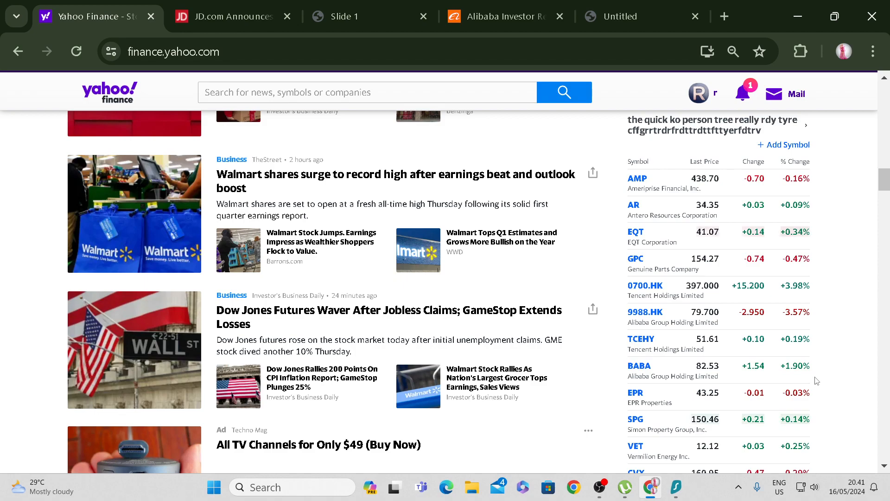
{"action": "scroll", "scroll_direction": "down", "scroll_amount": 3}
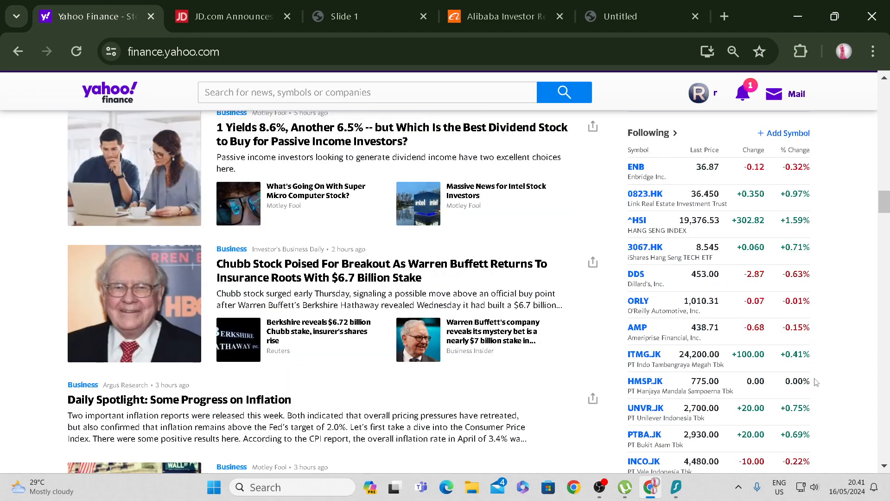
{"action": "scroll", "scroll_direction": "down", "scroll_amount": 3}
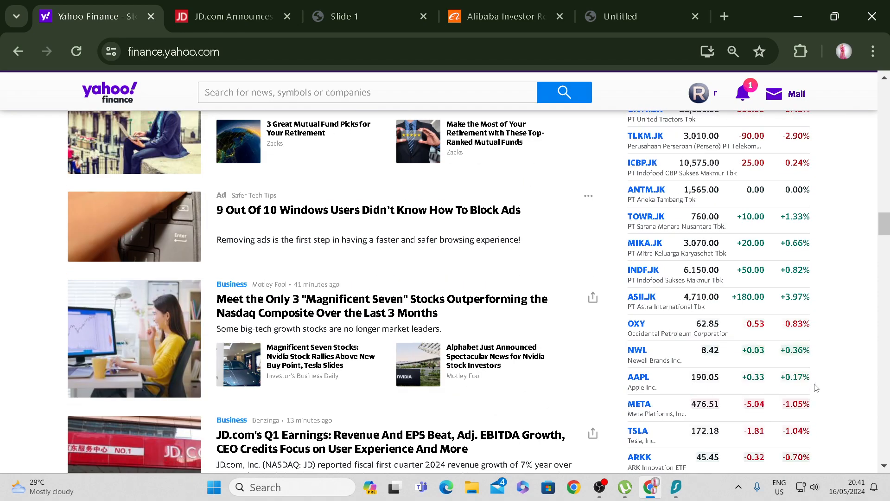
{"action": "scroll", "scroll_direction": "down", "scroll_amount": 3}
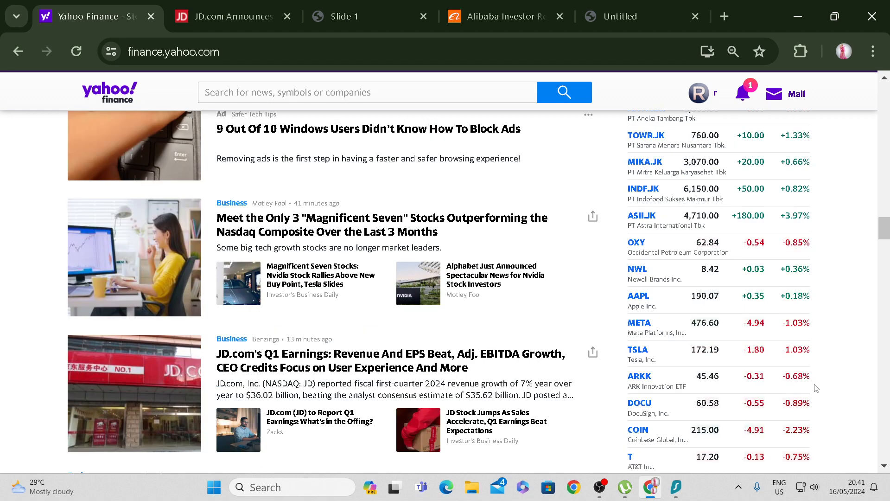